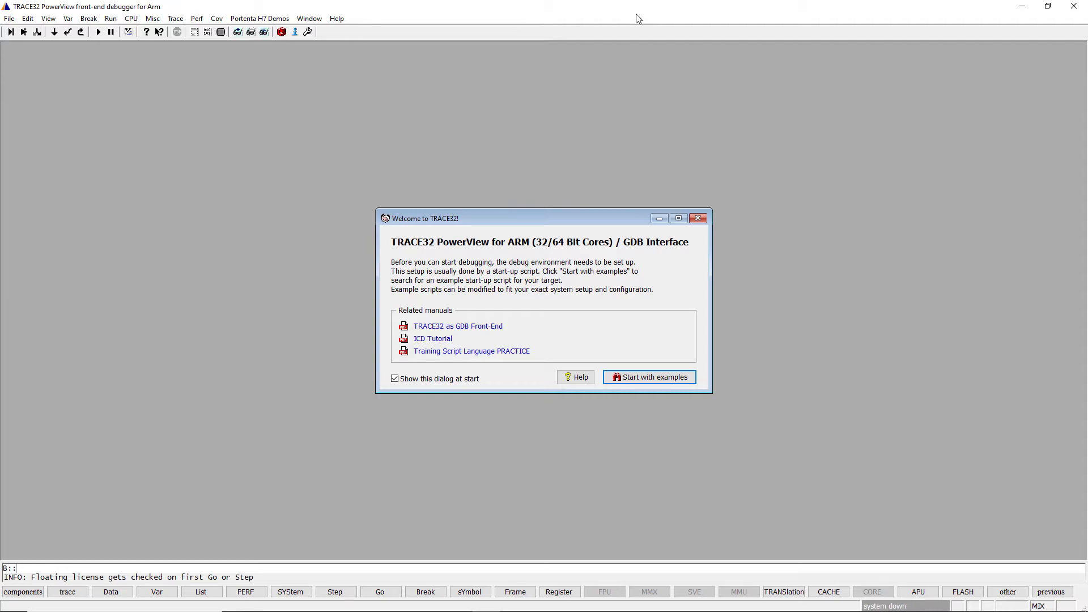
Switch to File Explorer showing the Portenta H7 T32ThreadDebug demo folder.
click(260, 18)
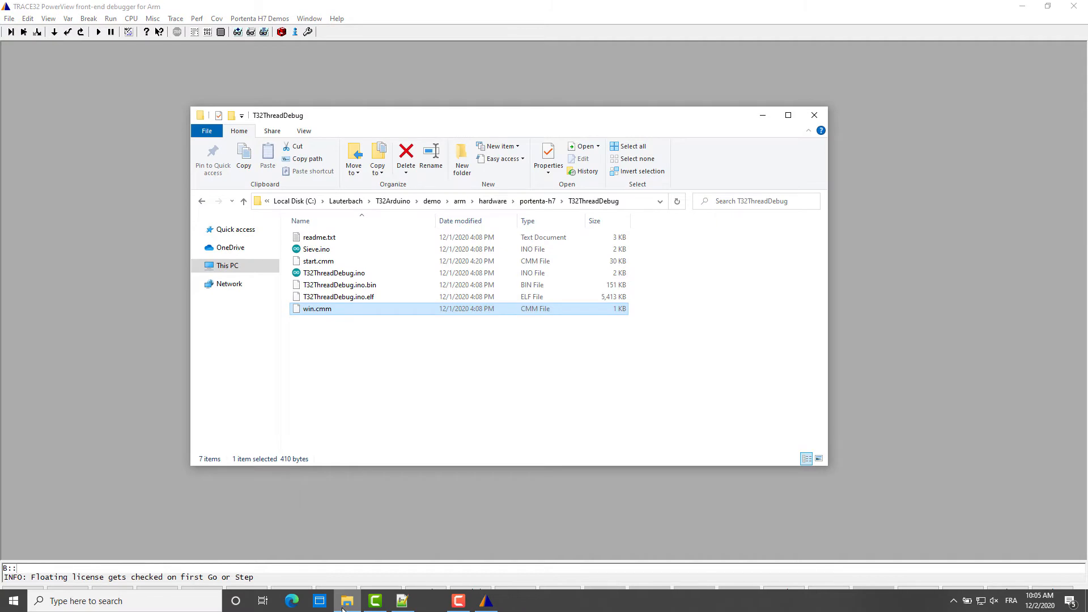
click(339, 296)
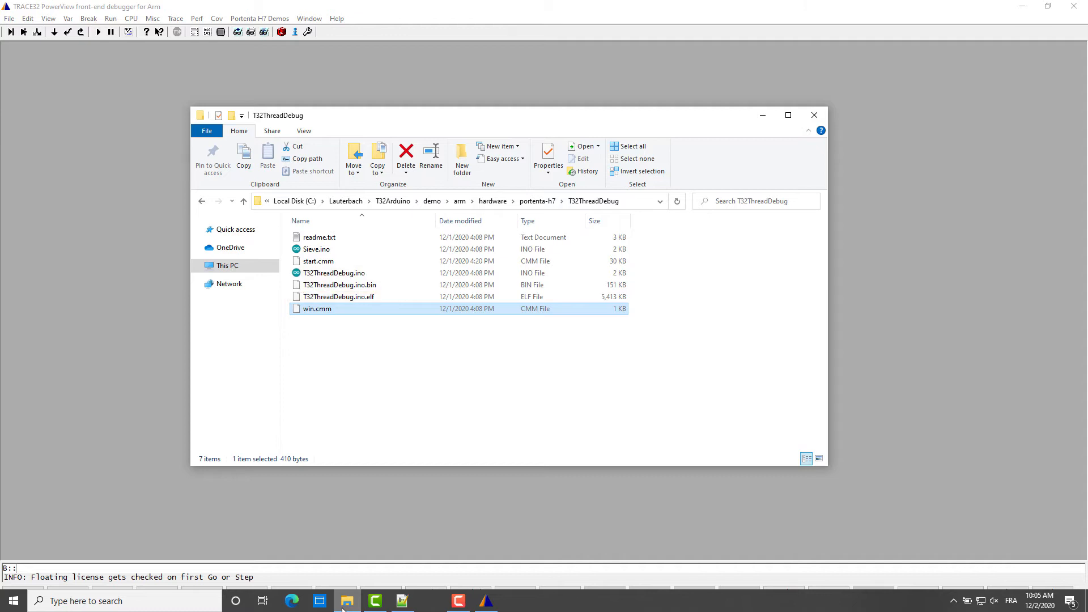
Return to TRACE32 and show the Portenta H7 Demos menu with its demo entries.
click(260, 18)
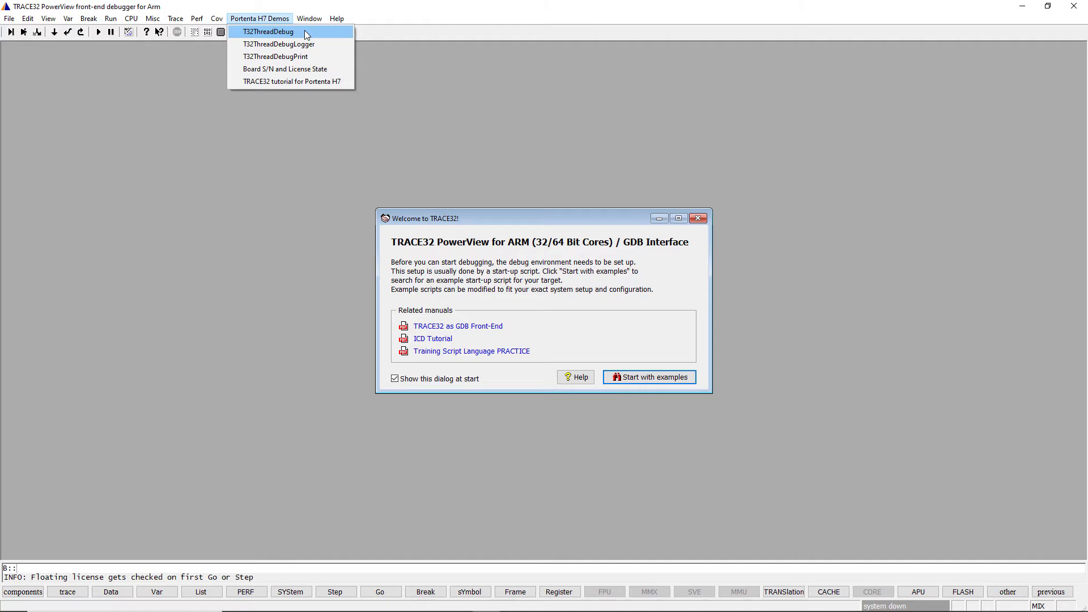
Launch T32ThreadDebug and choose to flash T32ThreadDebug.ino.elf and load its debug symbols.
click(268, 31)
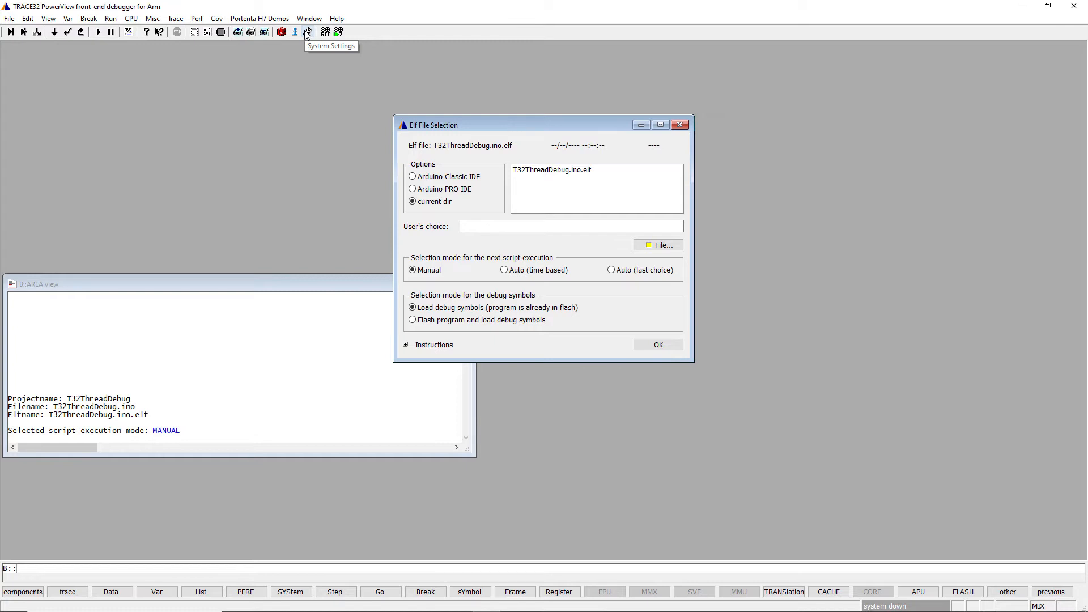
mouse_move(306, 34)
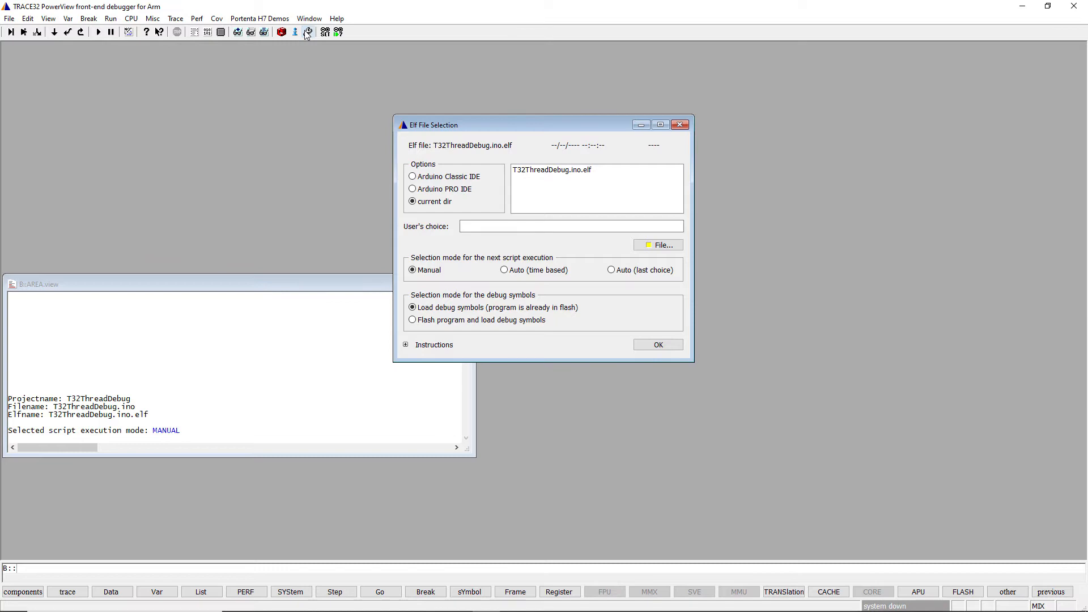
mouse_move(538, 174)
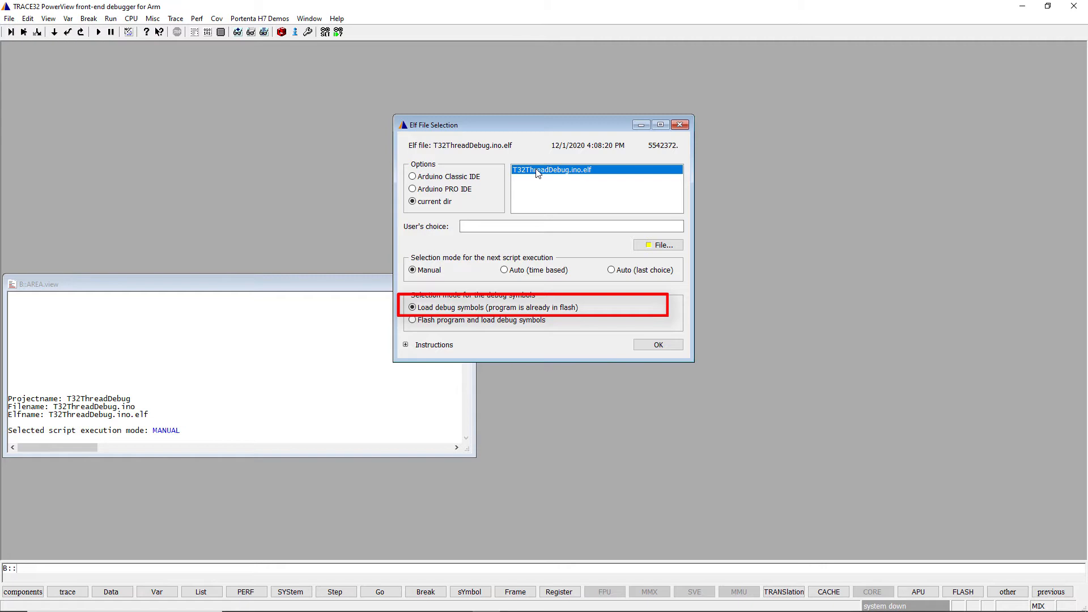
mouse_move(496, 216)
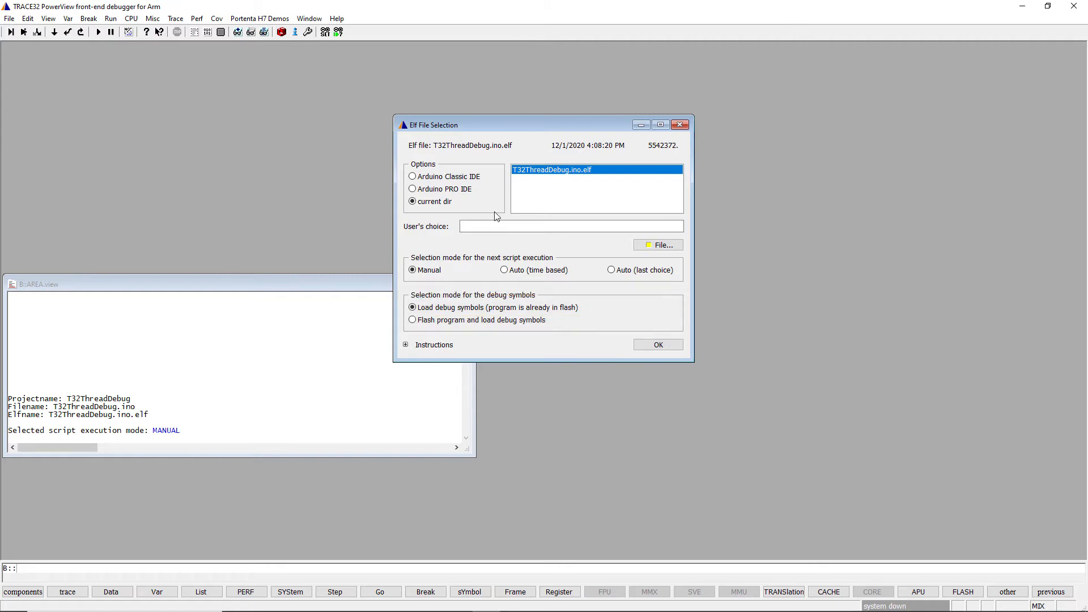
click(412, 320)
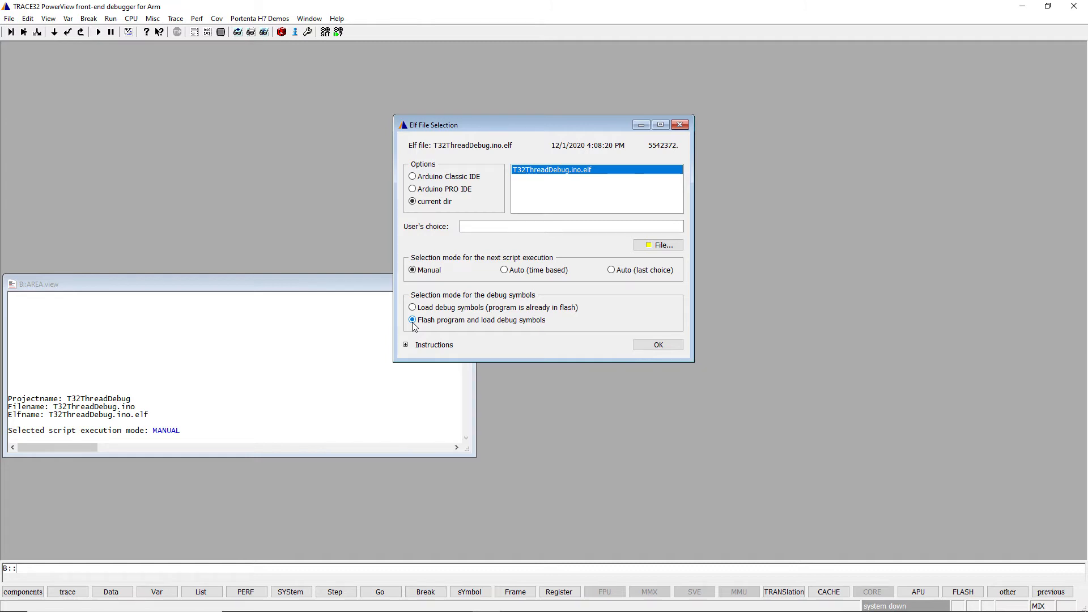
click(406, 345)
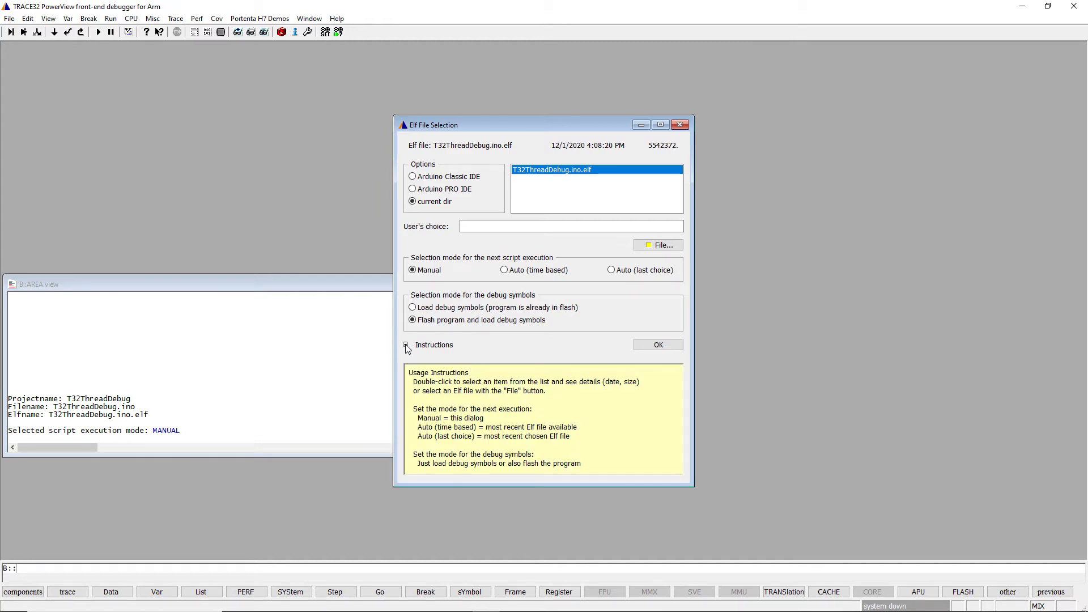
click(407, 346)
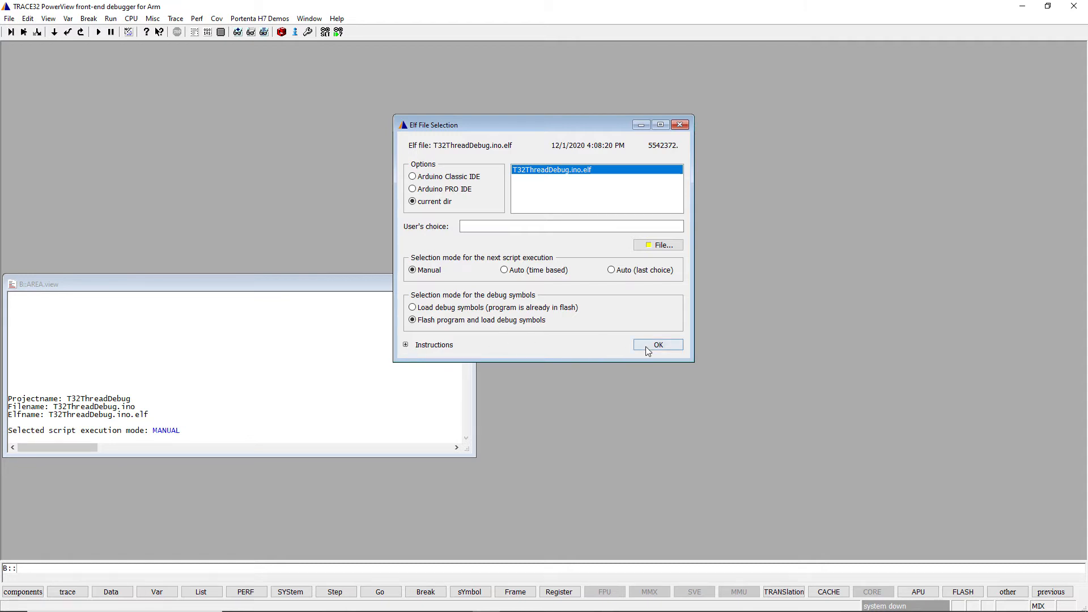
Accept the ELF selection and confirm the fading green LED, stopping at sieve_main.
click(657, 345)
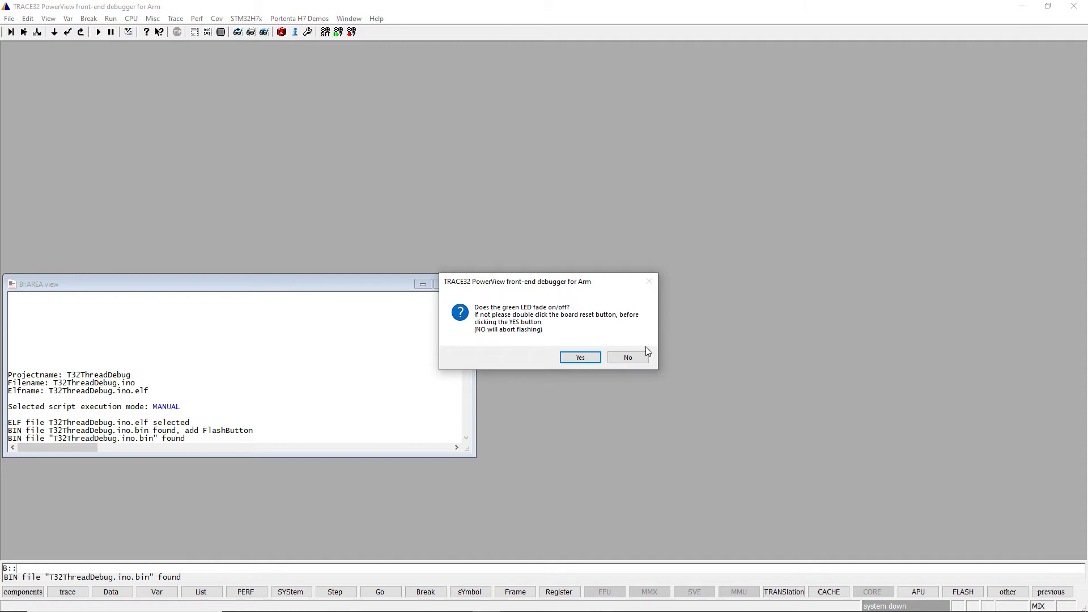
mouse_move(639, 351)
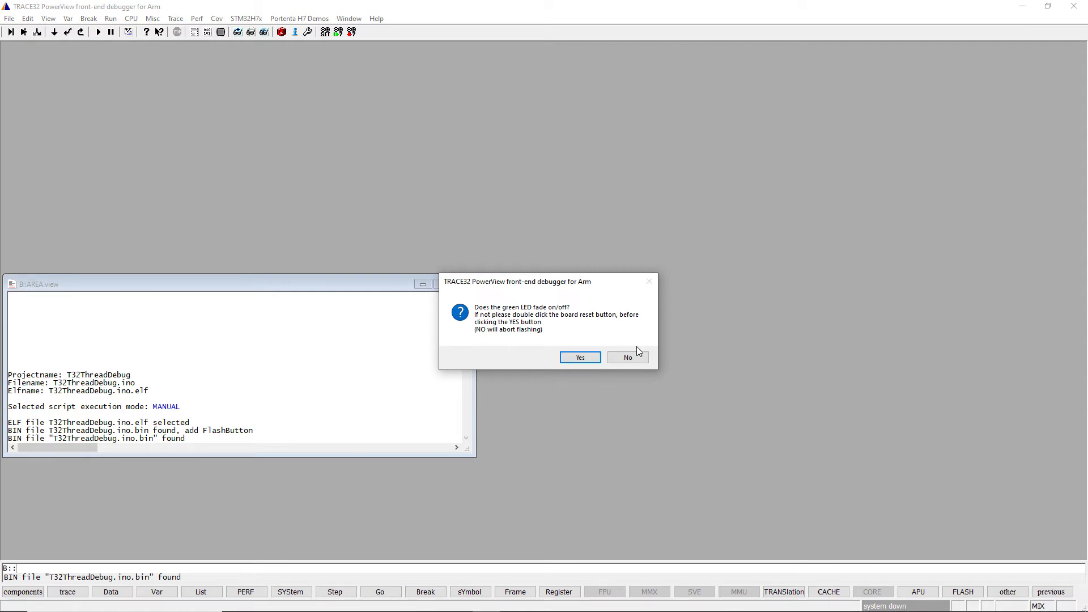
click(579, 357)
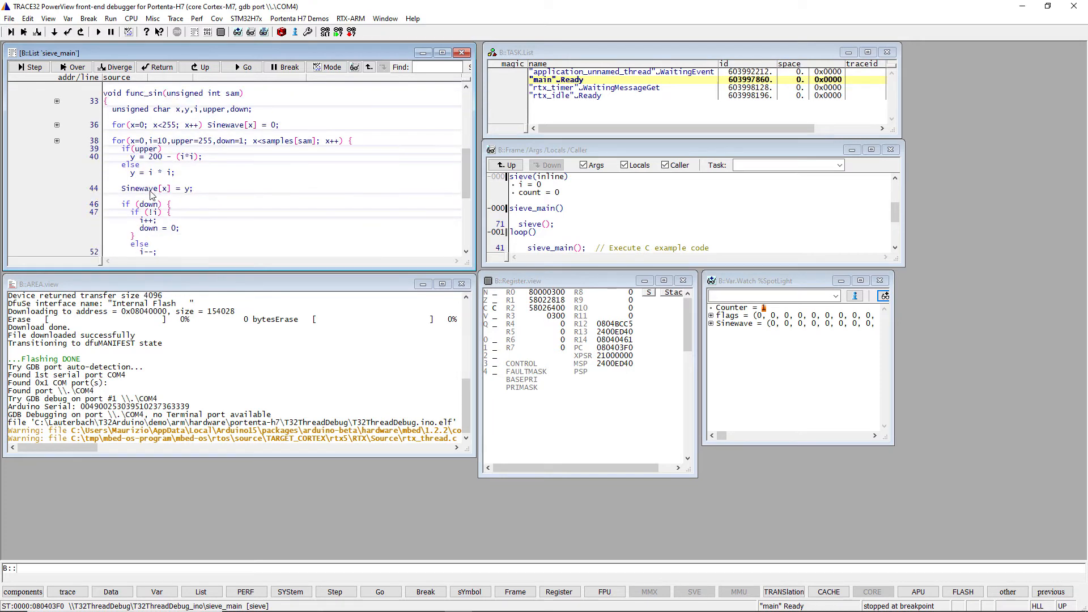
Select Sinewave in the source and draw it via other > Draw as a graph.
double_click(139, 188)
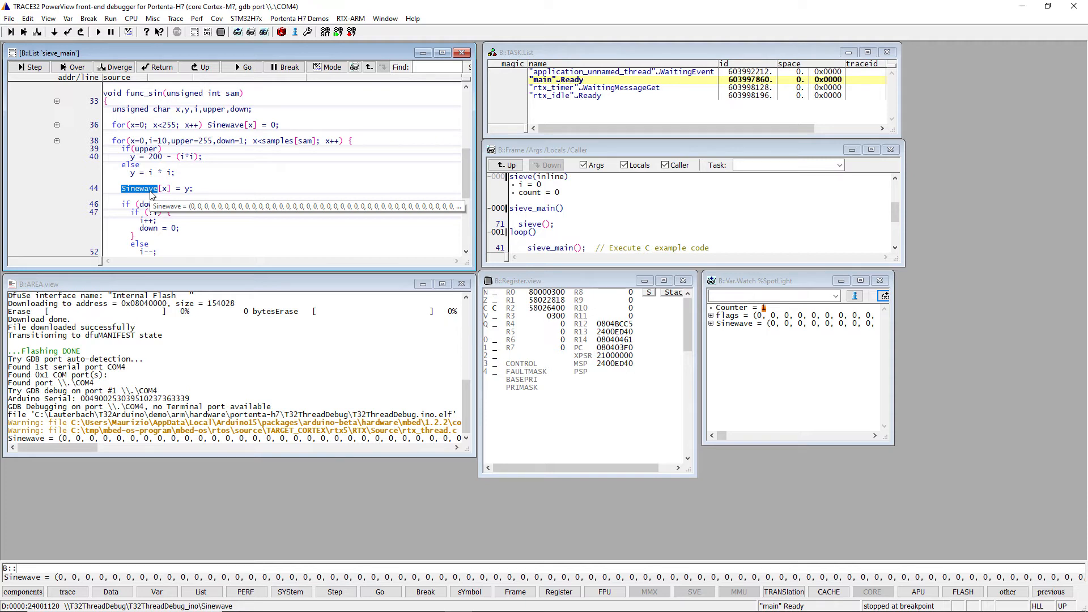
right_click(139, 188)
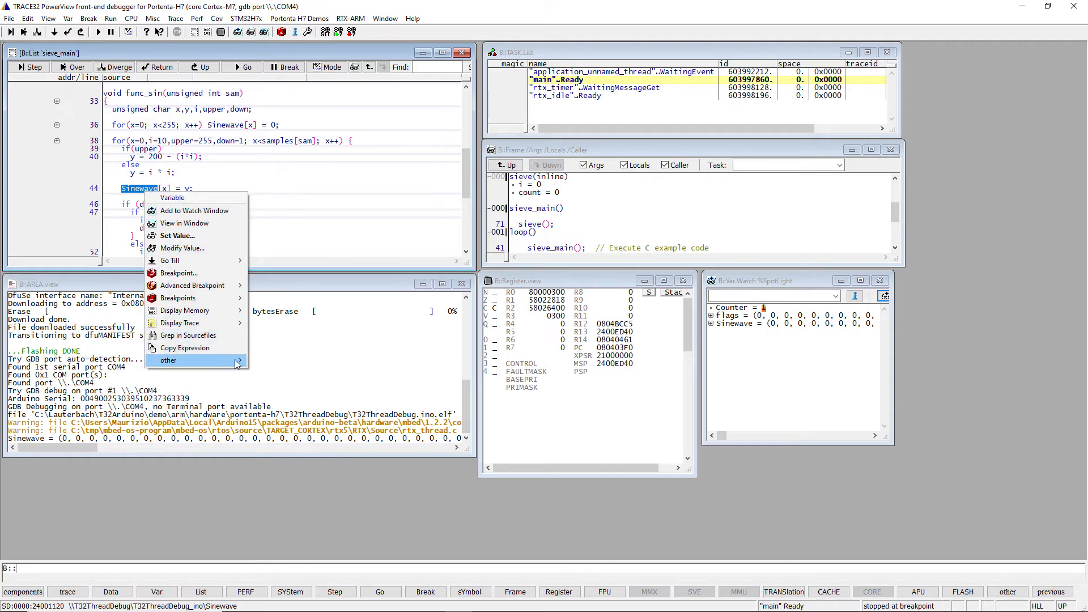
click(185, 222)
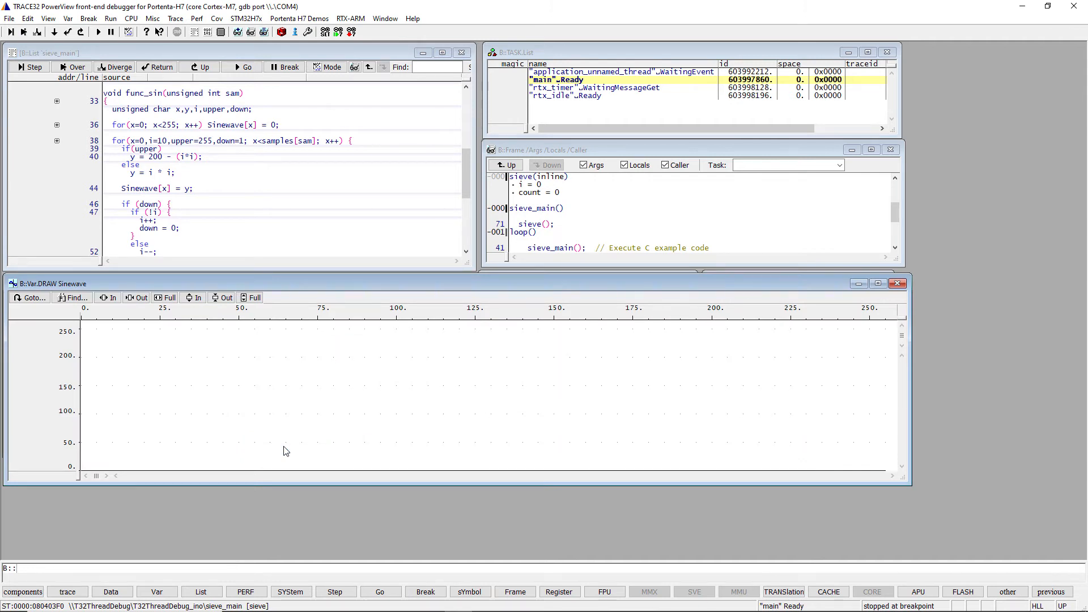
mouse_move(106, 191)
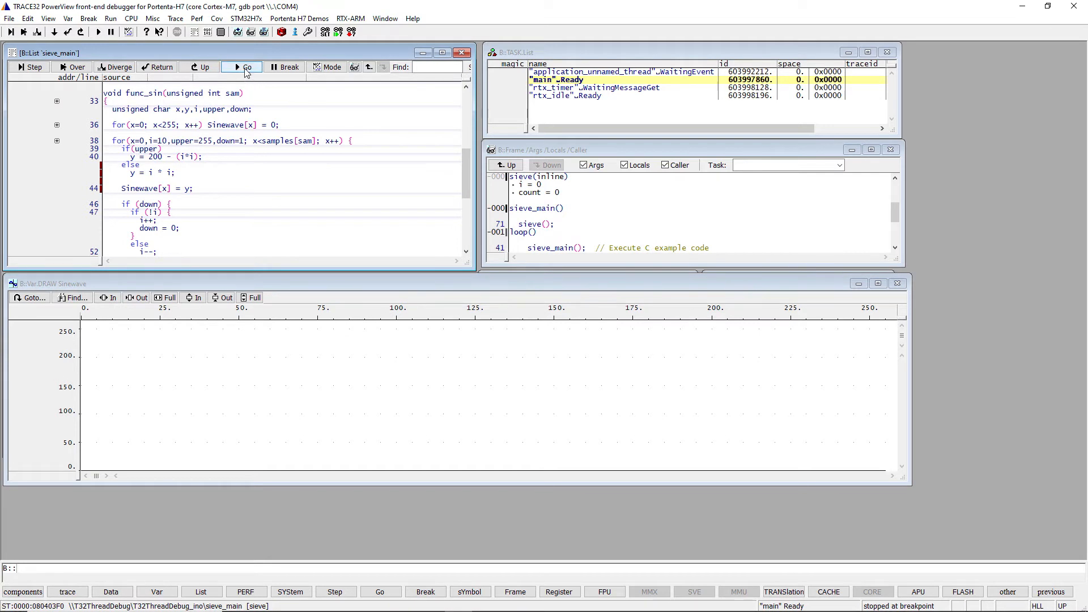
Run to the func_sin breakpoint repeatedly until the plot shows nearly two sine cycles.
click(241, 67)
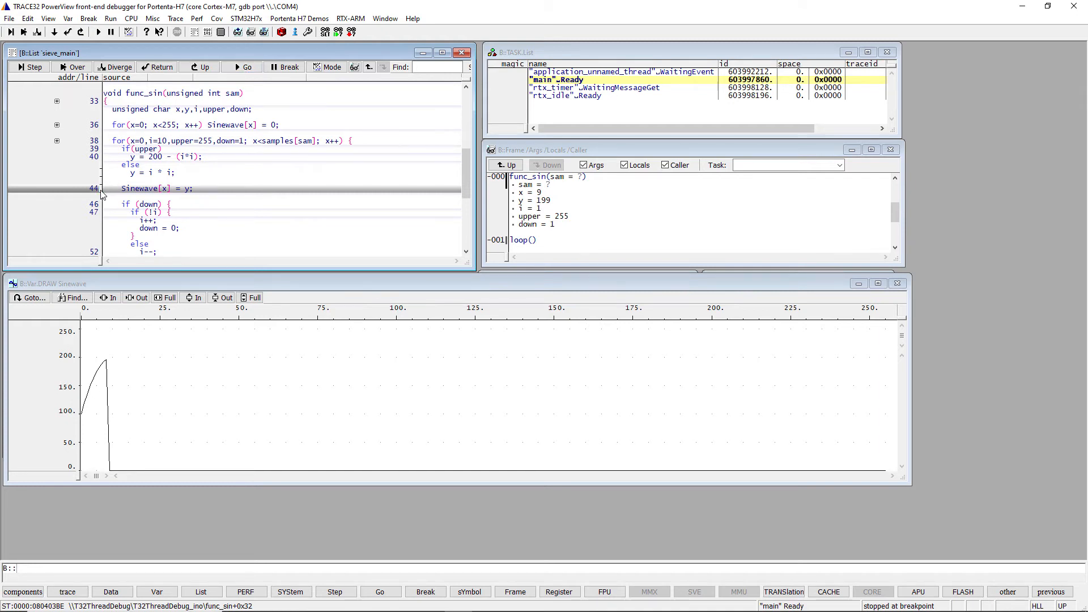
right_click(146, 188)
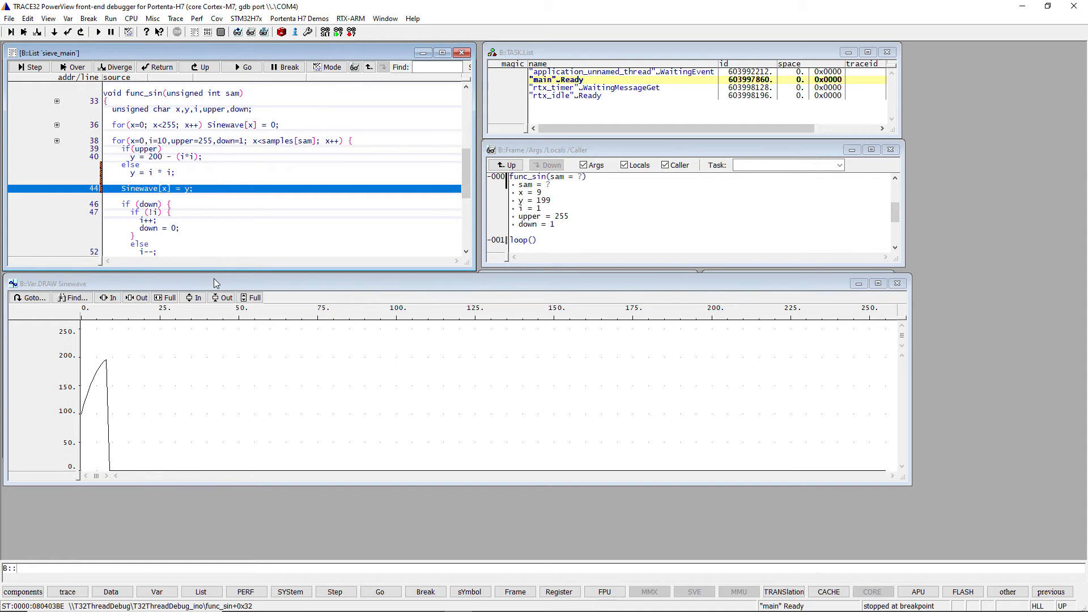
click(243, 67)
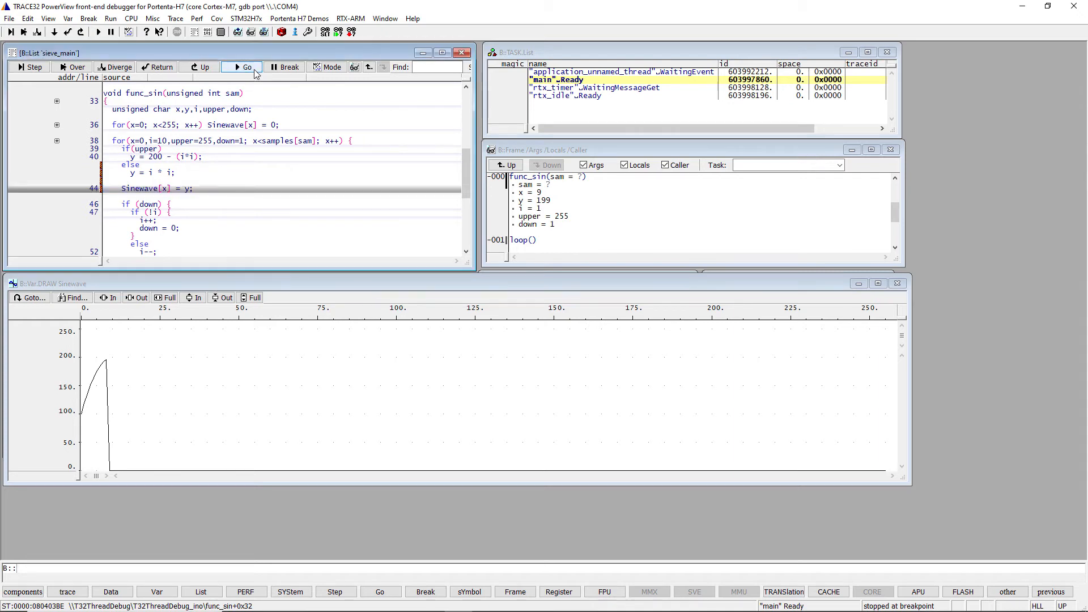
click(247, 67)
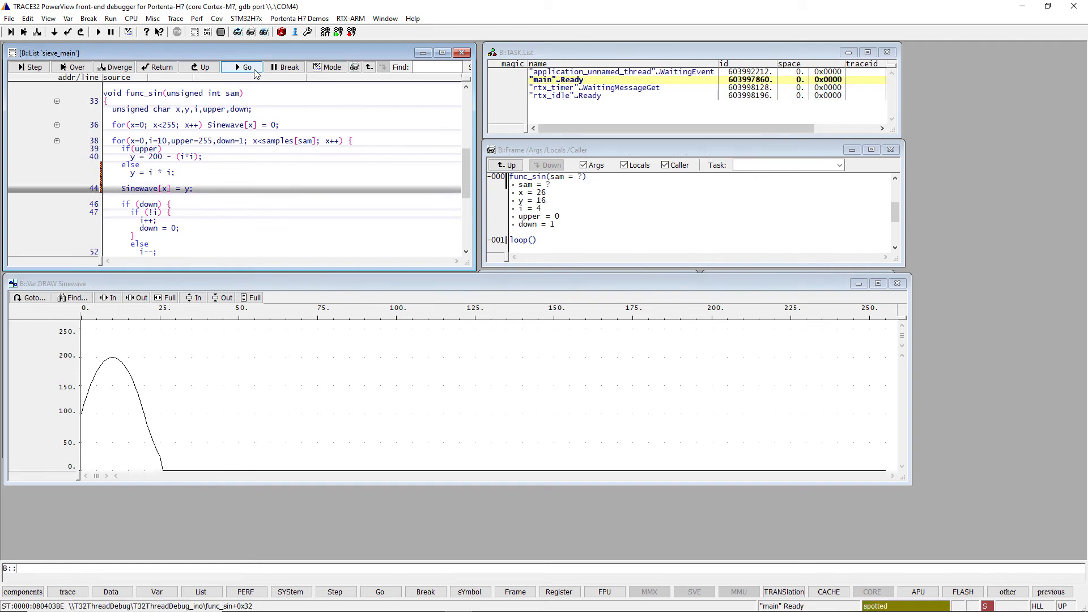
click(243, 67)
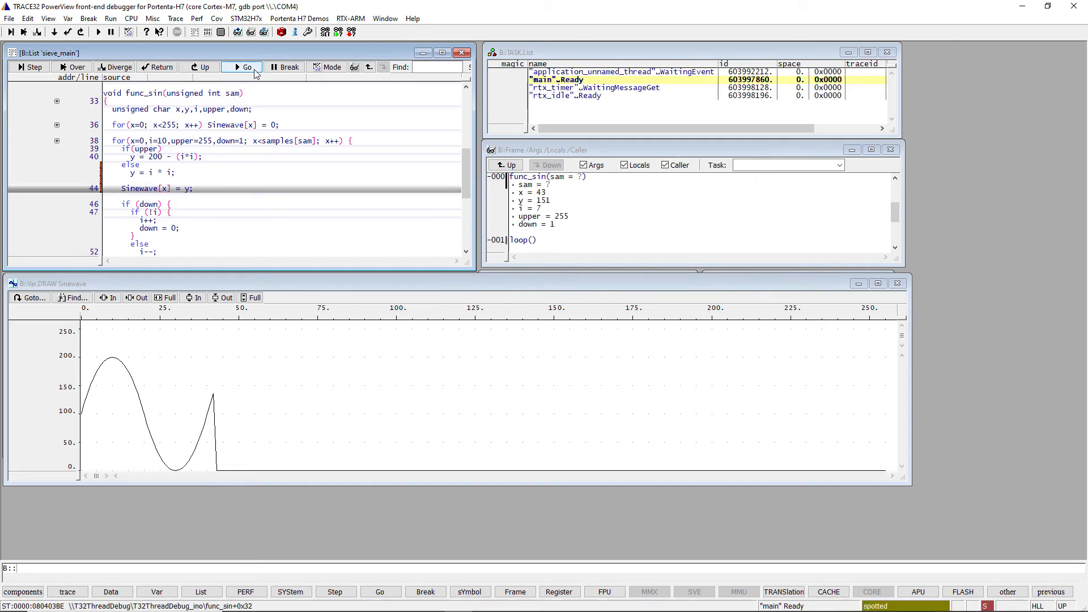
click(244, 67)
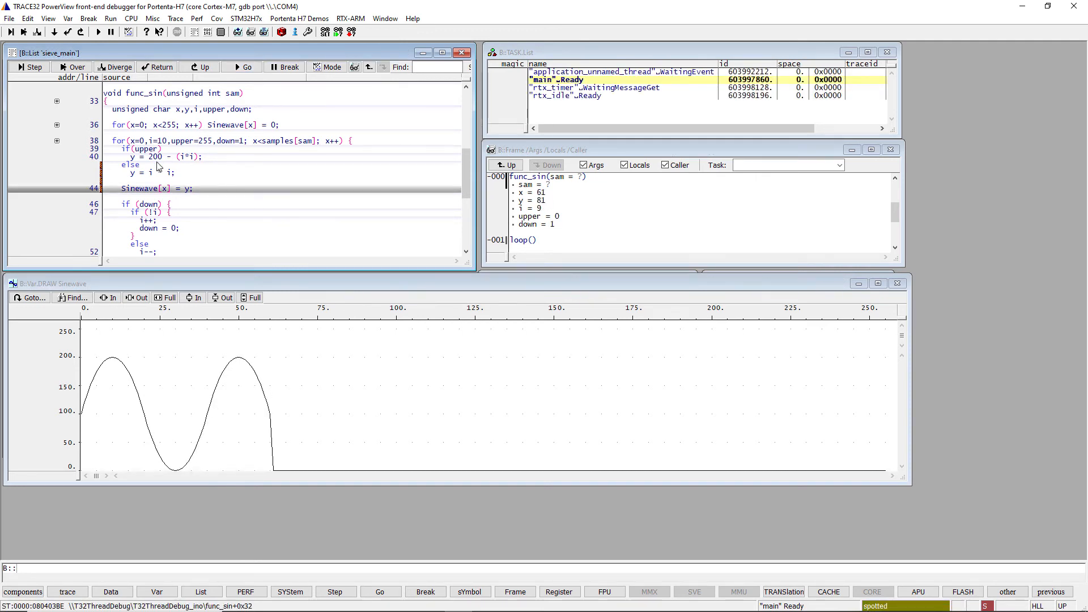
Open a Display Memory Dump of the Sinewave array, then break the program.
right_click(142, 188)
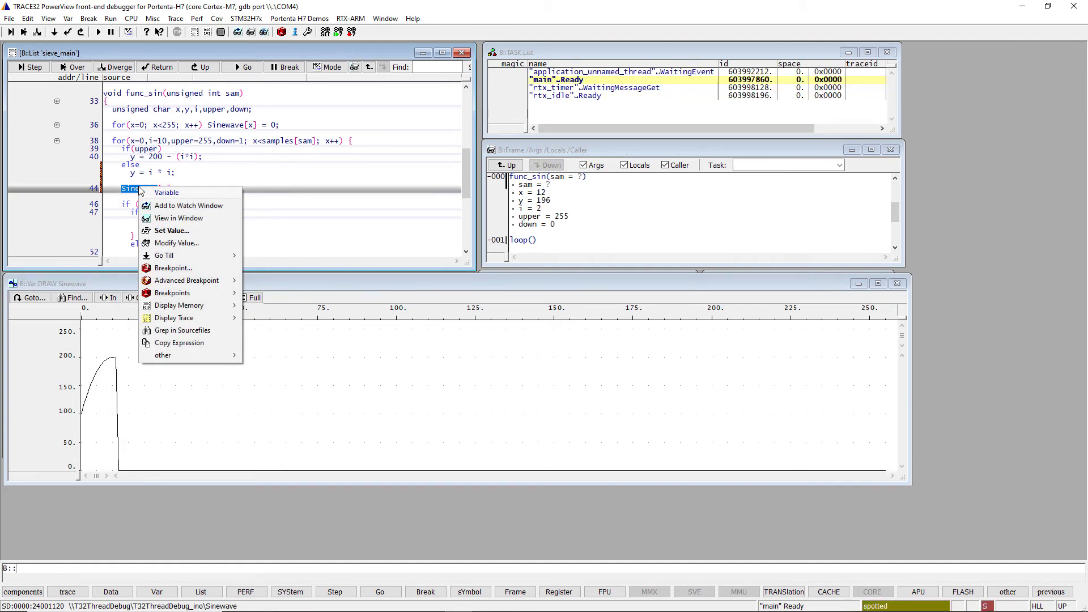
mouse_move(179, 305)
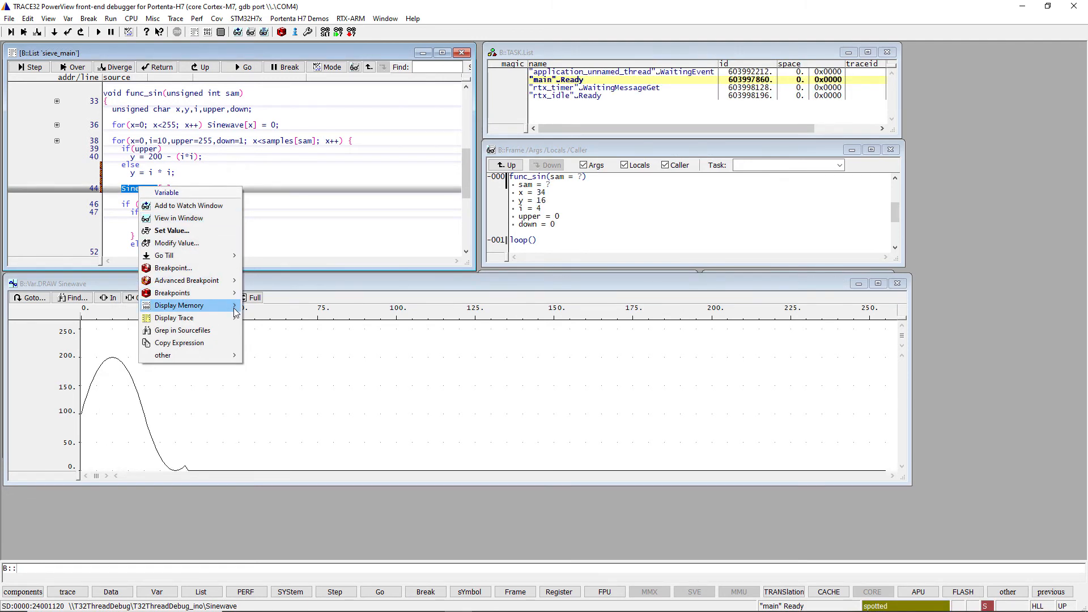
click(180, 306)
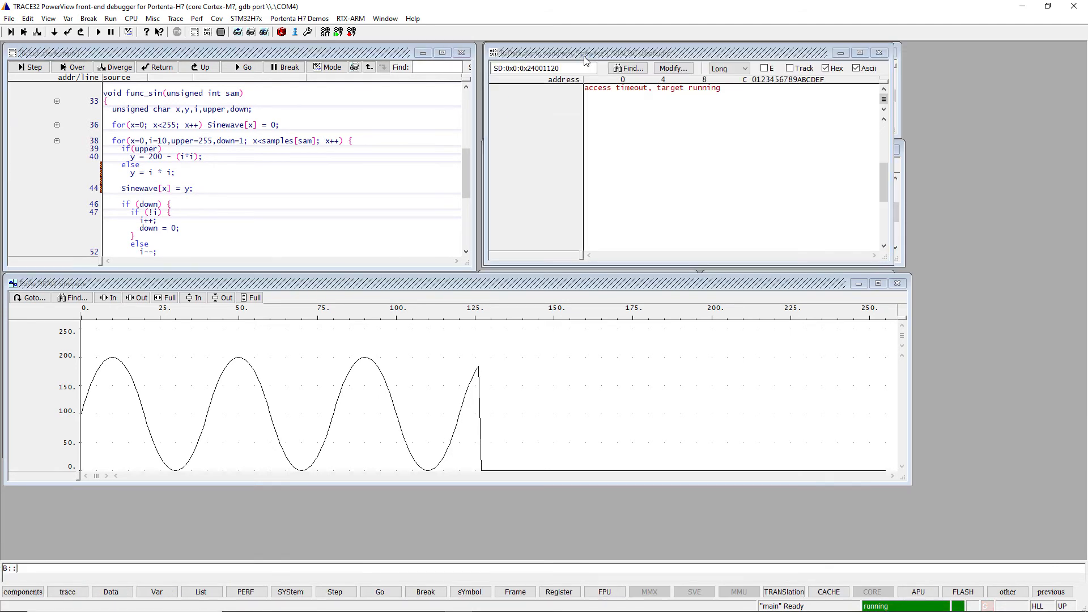
click(745, 68)
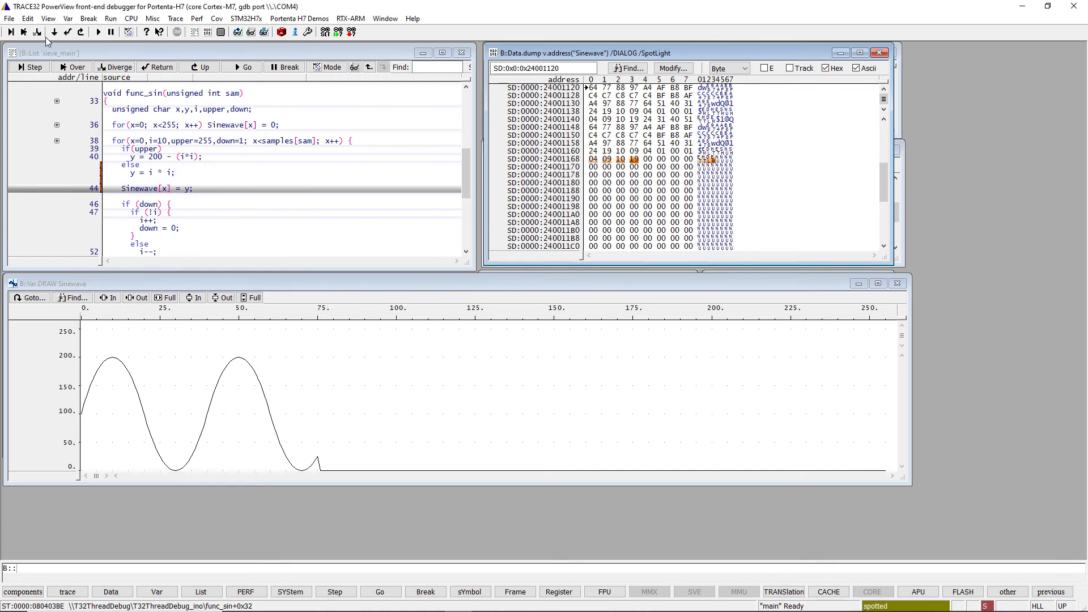
Show the local variables window, then close the demo session to the Welcome dialog.
click(48, 19)
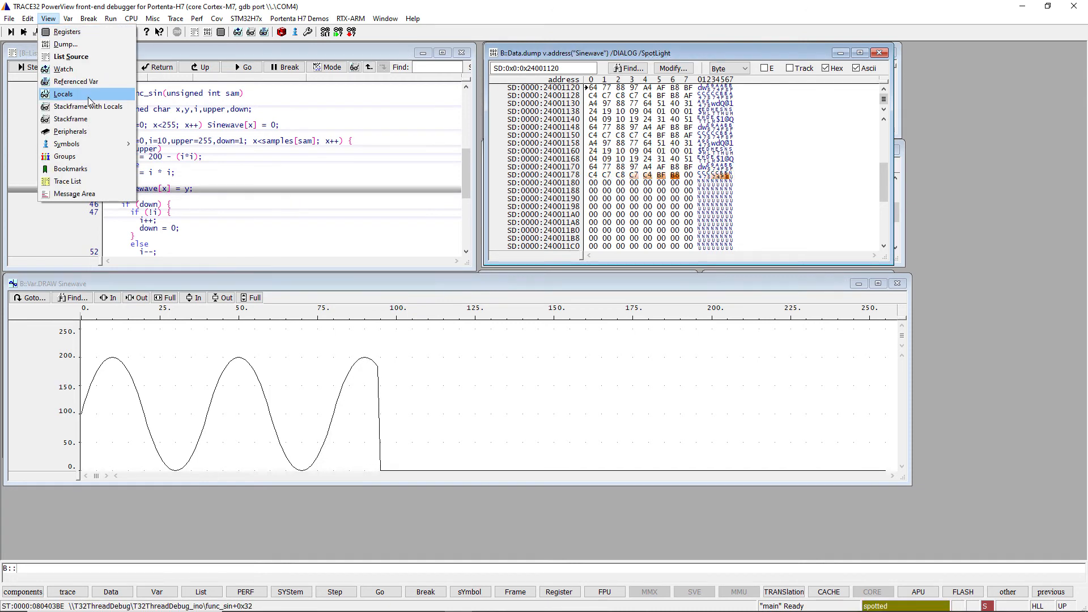
click(63, 94)
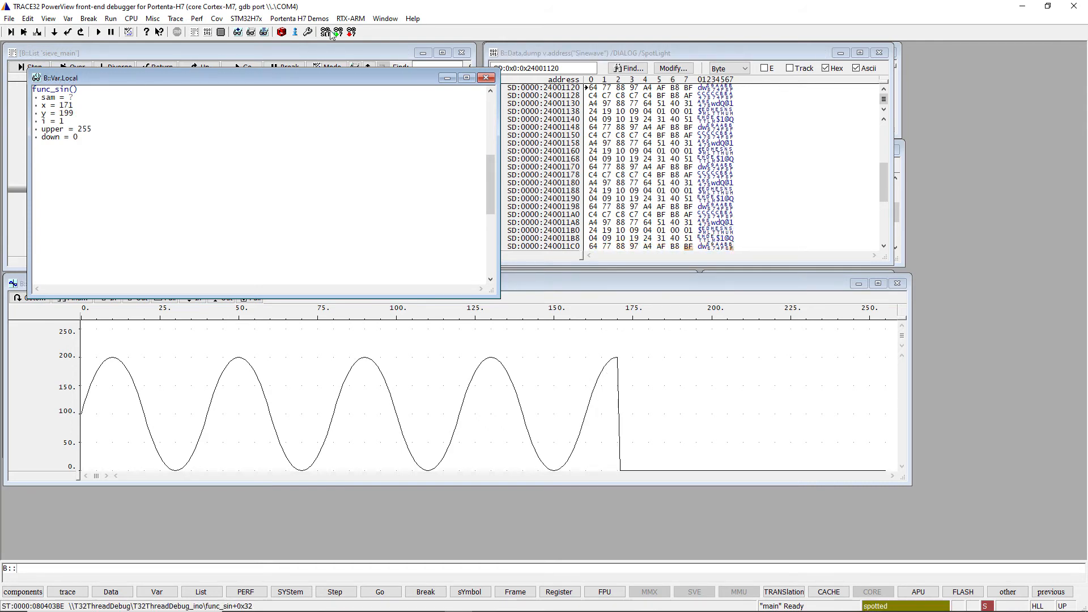
click(412, 18)
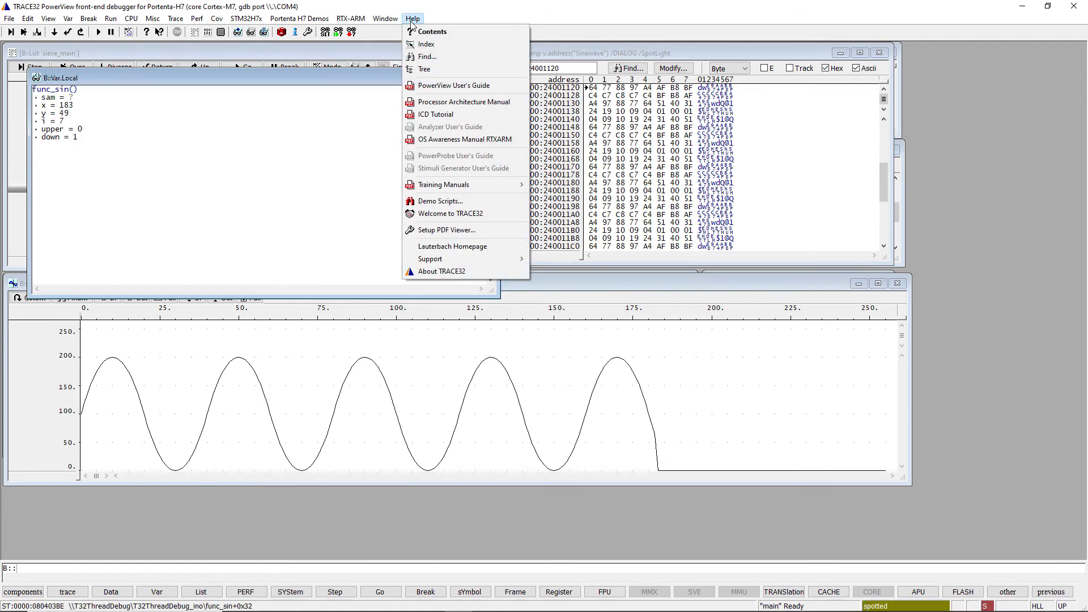
mouse_move(475, 123)
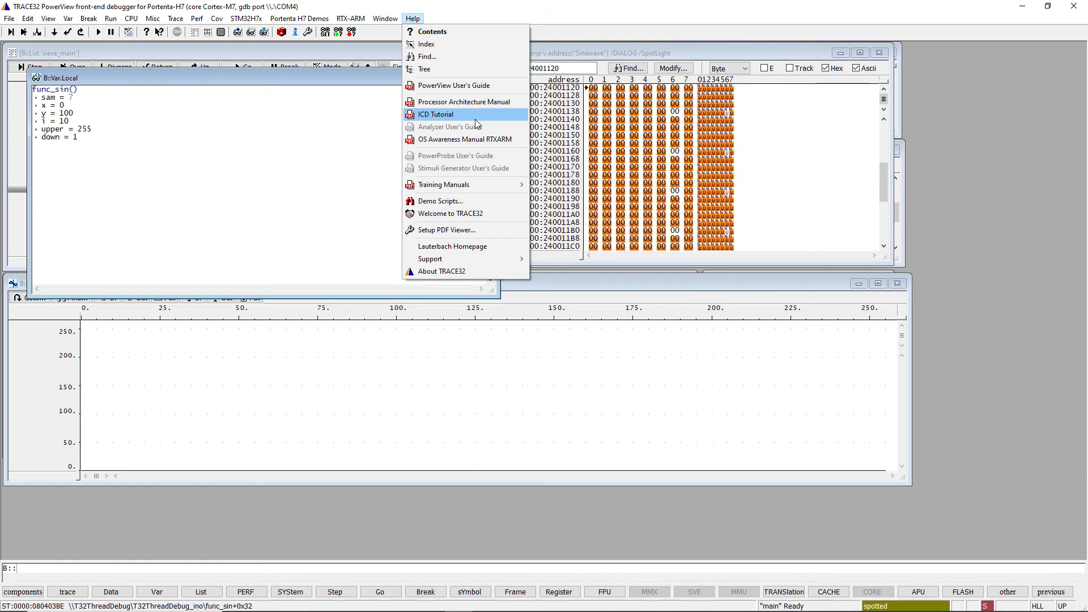
click(436, 114)
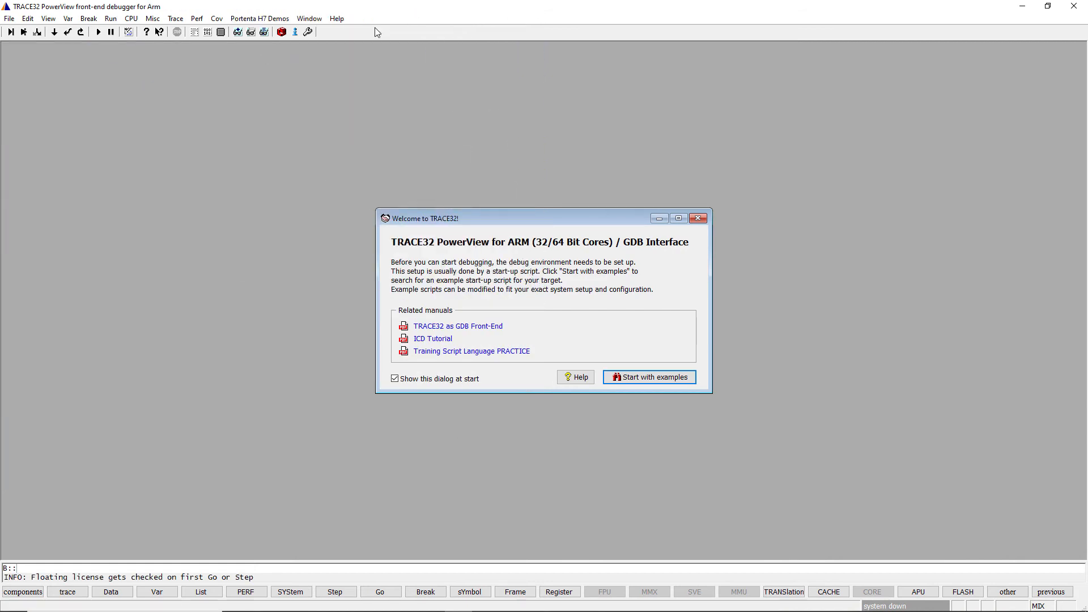
Start T32ThreadDebugLogger, accept its ELF file and confirm the LED, stopping in setup.
click(260, 18)
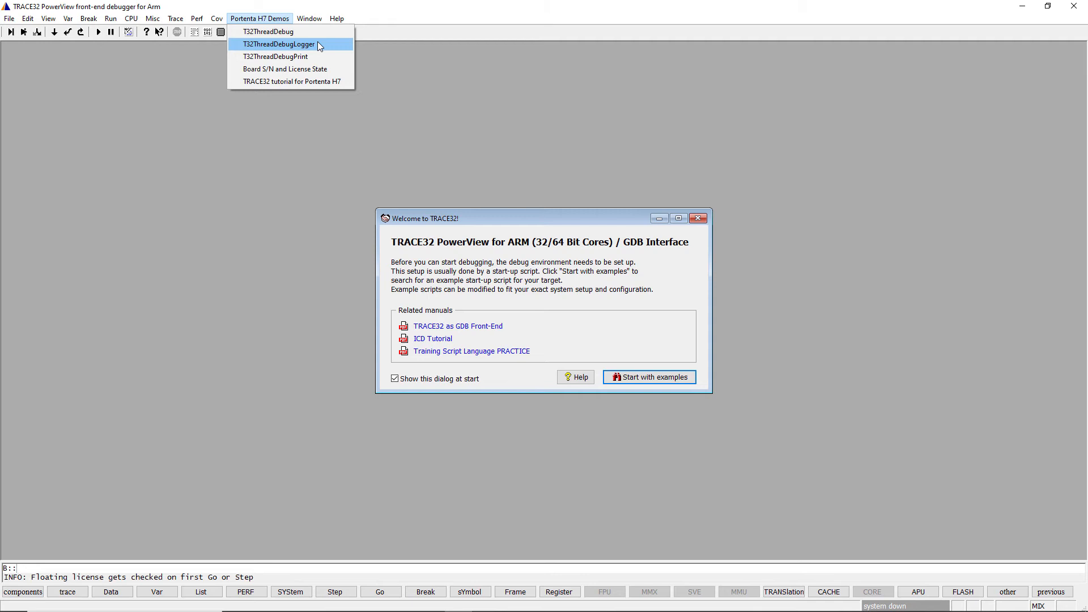
click(279, 44)
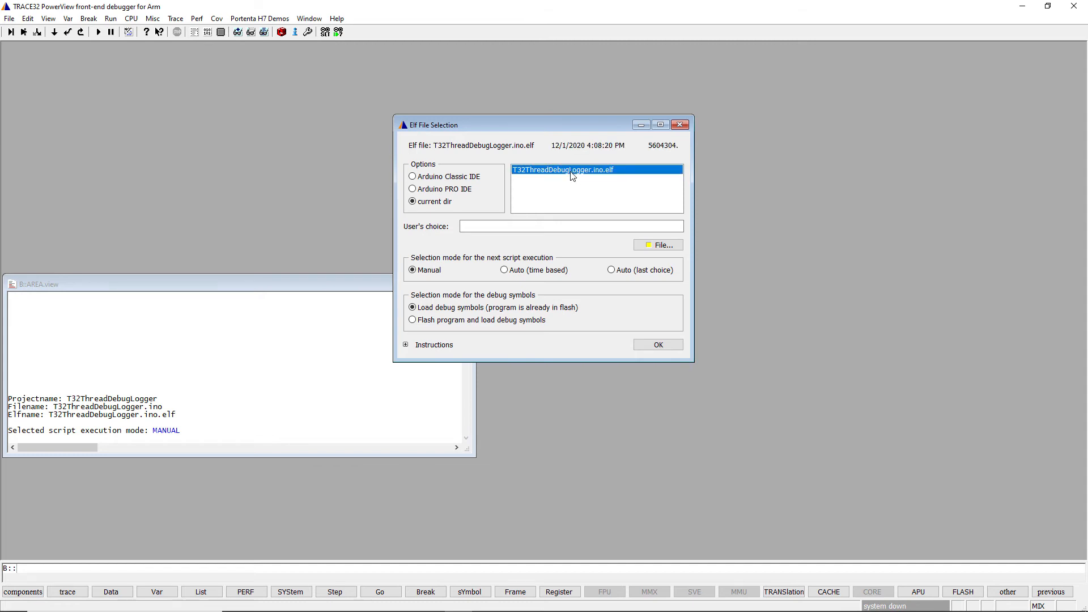
click(656, 345)
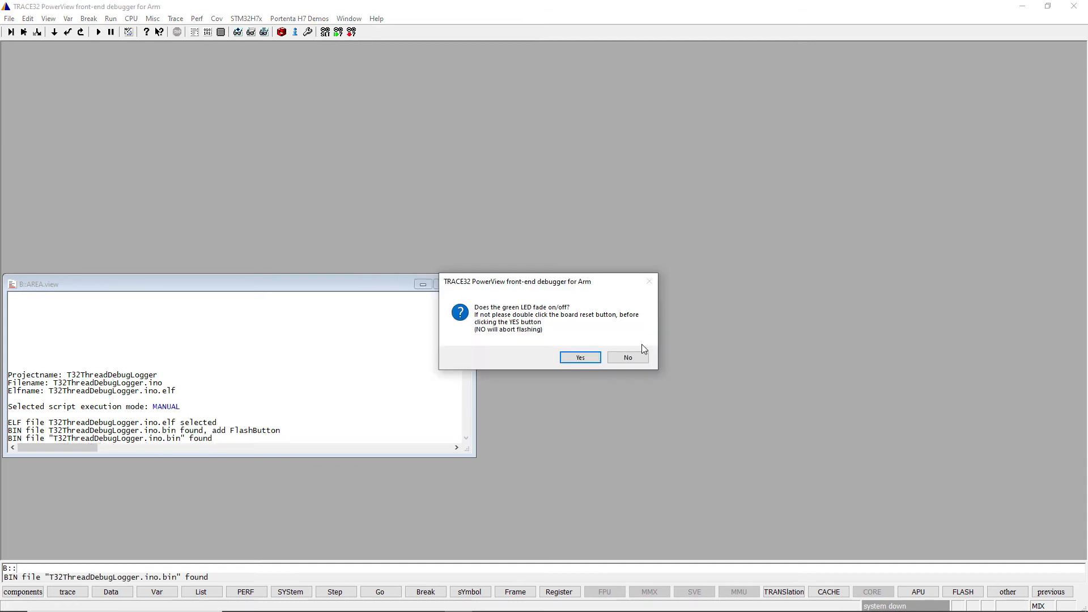
click(579, 358)
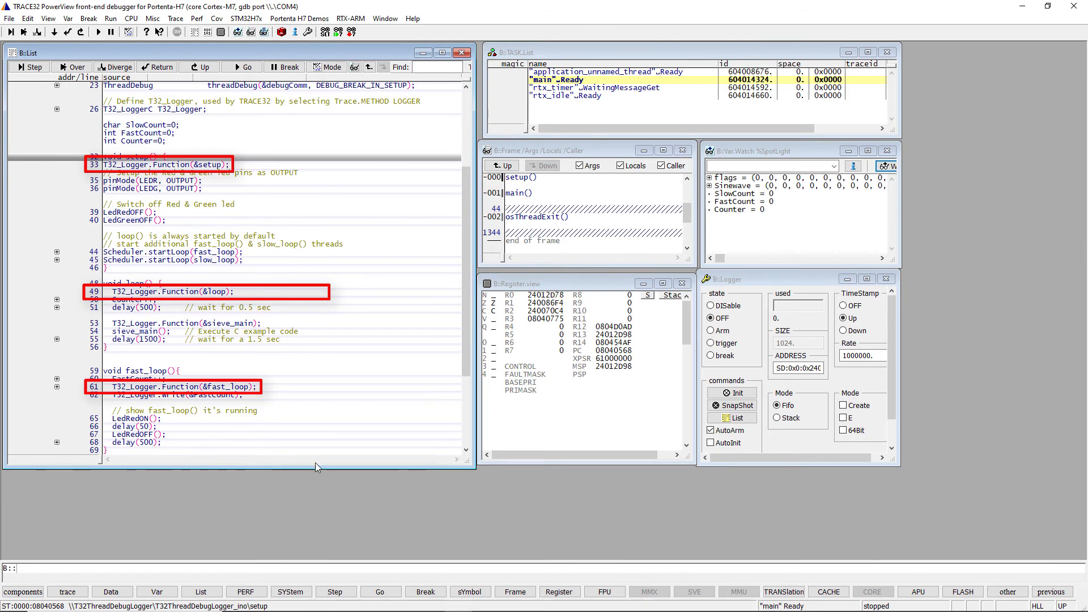
Run then break the logger demo and list its loop-call, counter-write and timing records.
scroll(down, 3)
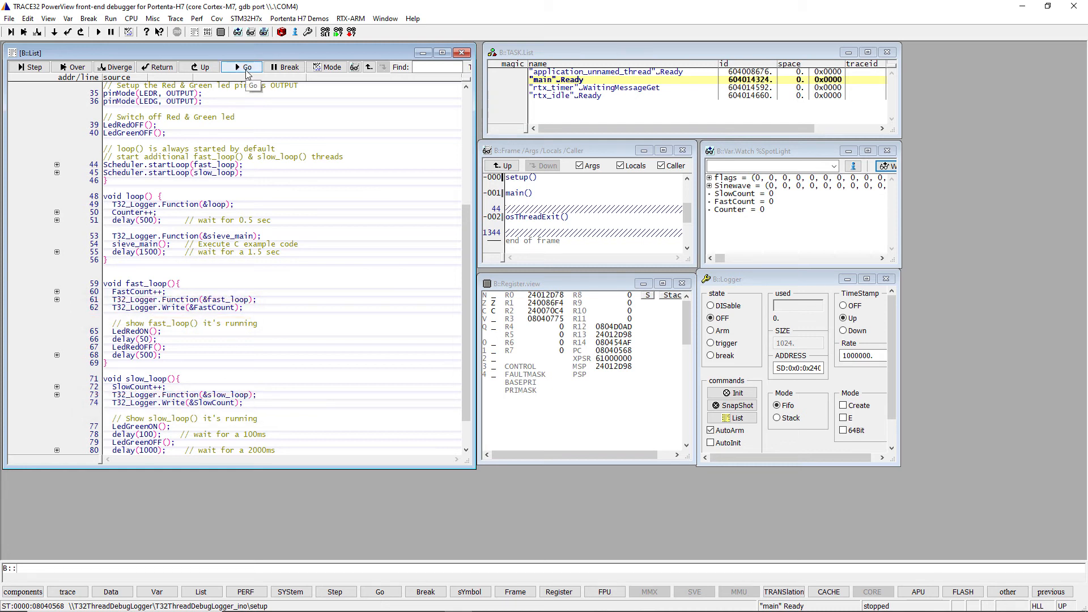
click(243, 67)
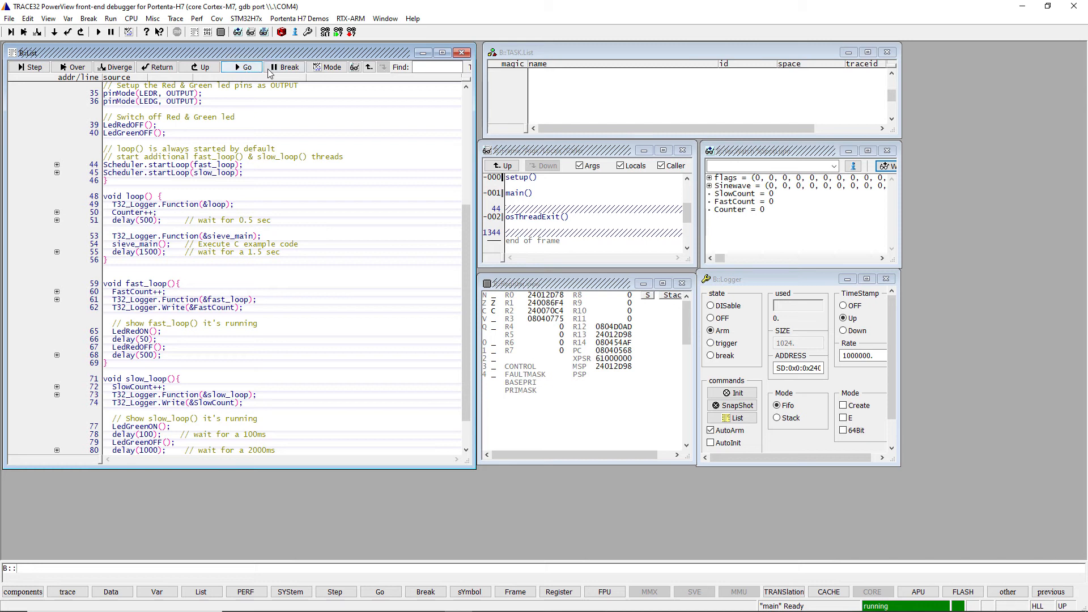
click(285, 67)
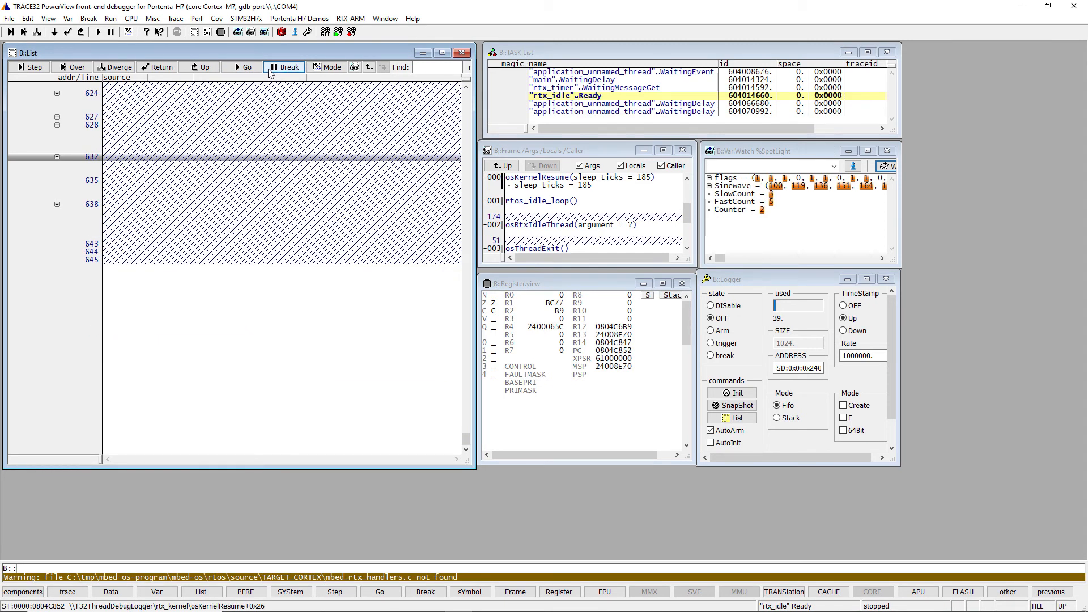
click(732, 417)
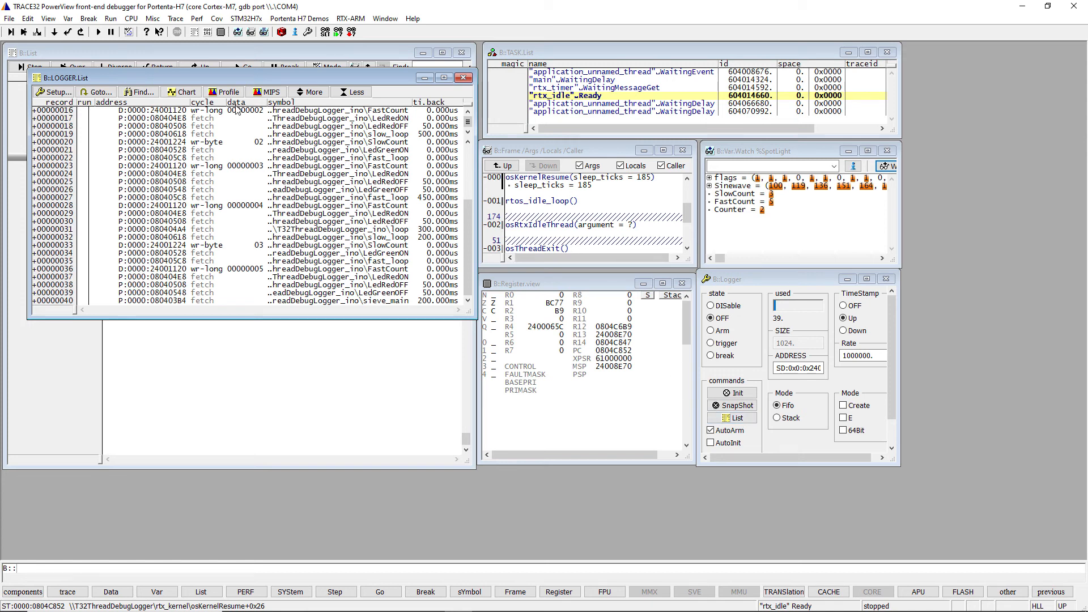
End the logger demo session so TRACE32 restarts at the Welcome dialog.
click(183, 91)
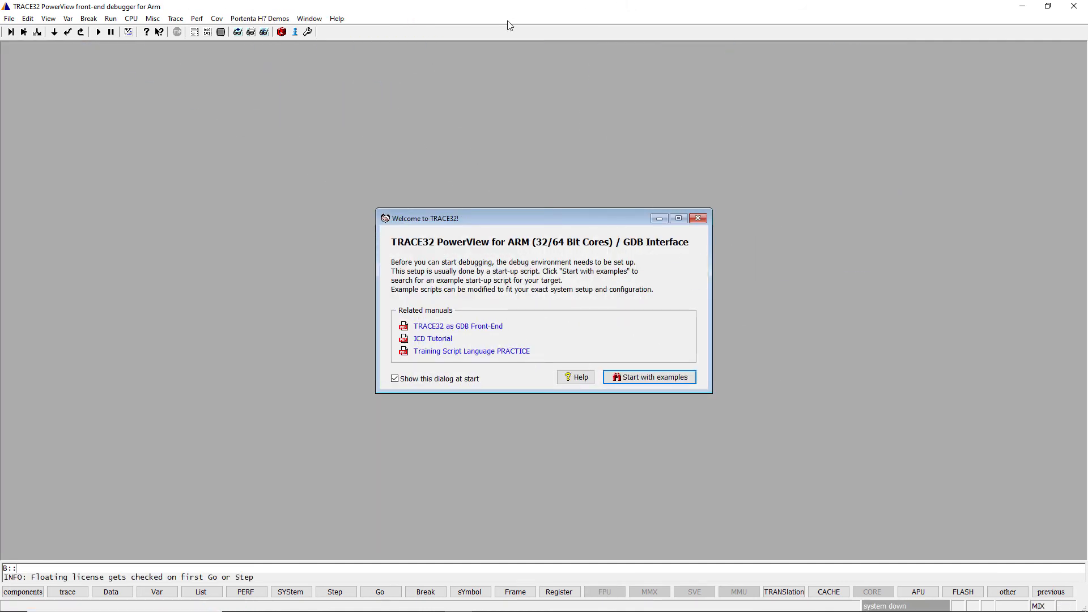
Start the T32ThreadDebugPrint demo, accepting its ELF file and confirming the green LED is fading.
click(260, 18)
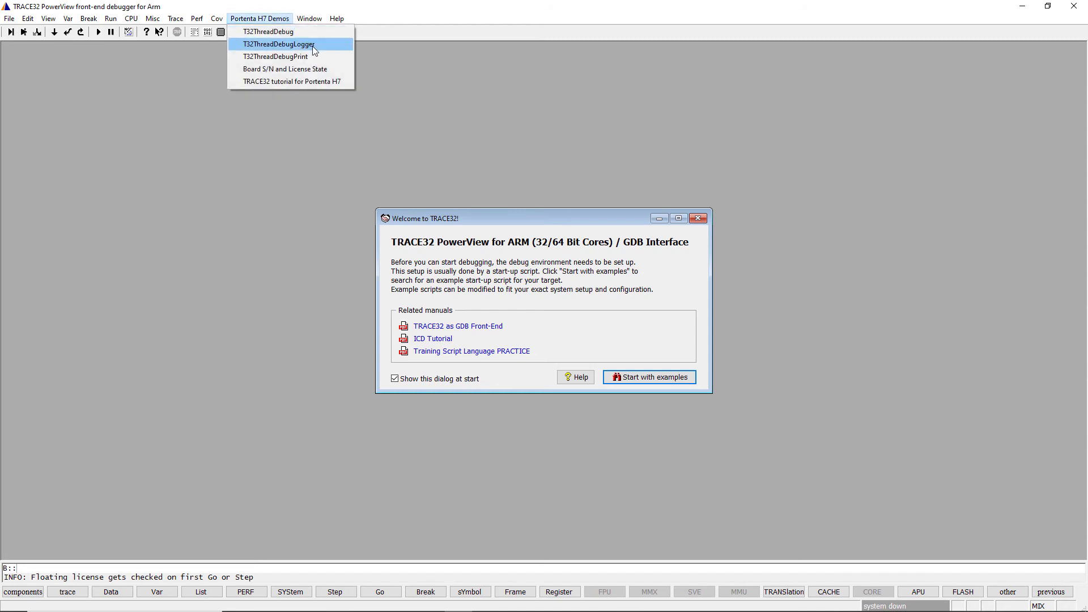
mouse_move(274, 56)
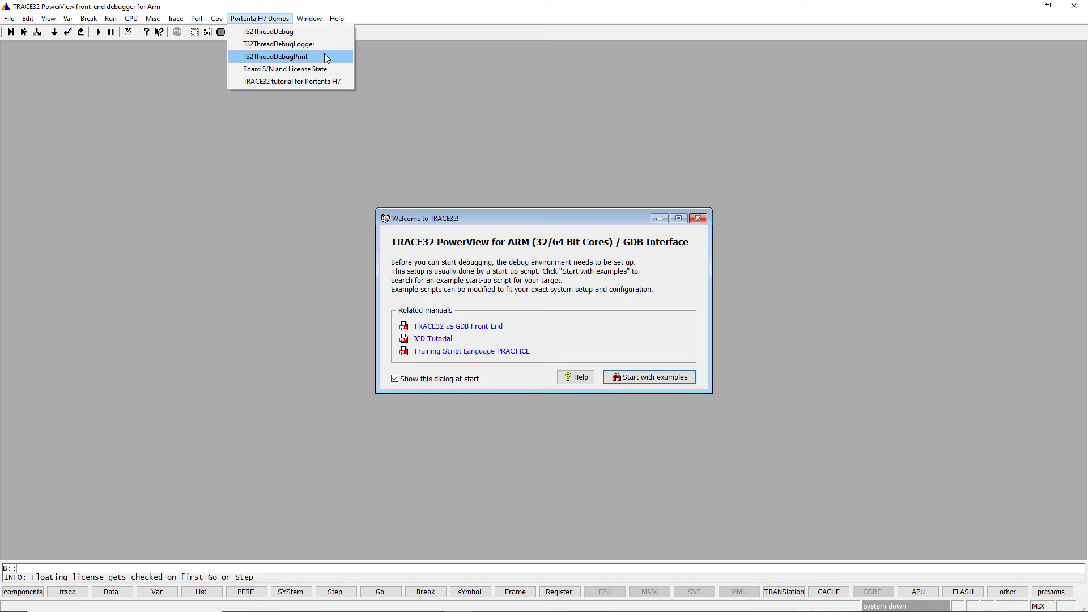
click(275, 56)
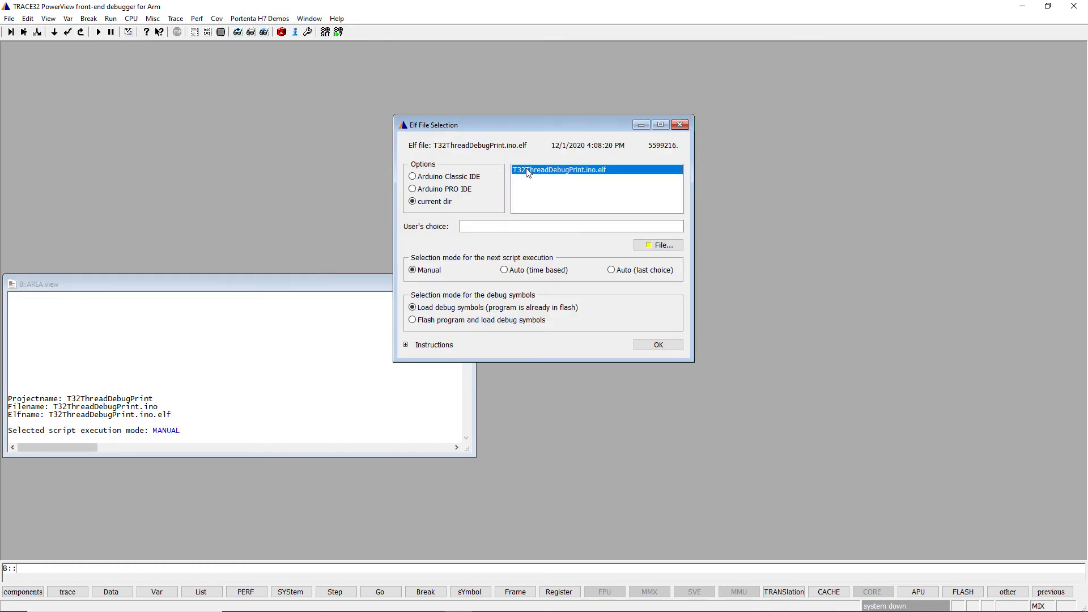
click(656, 345)
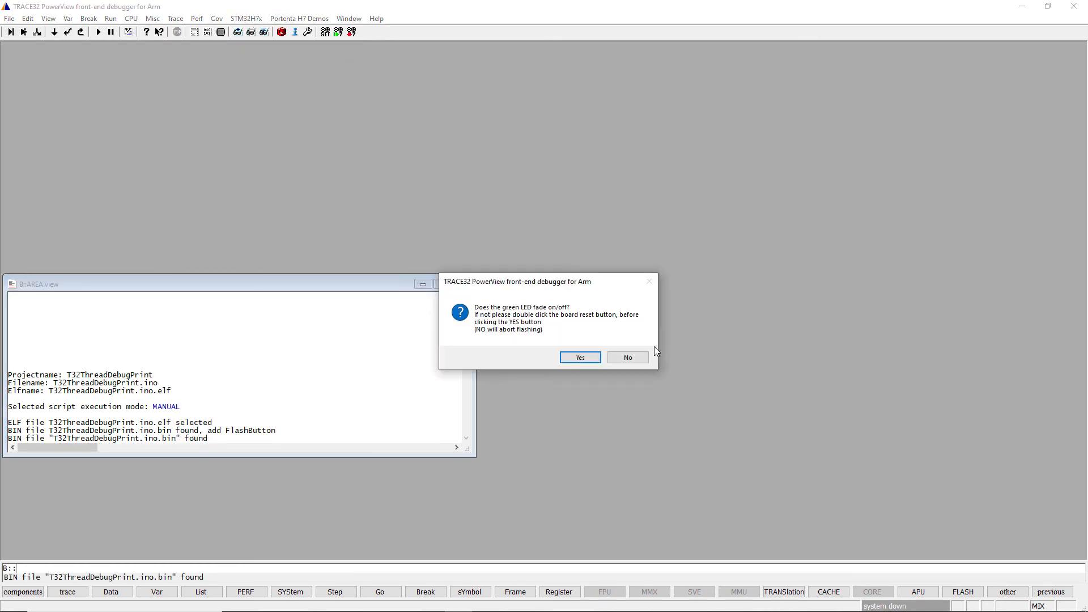
click(579, 358)
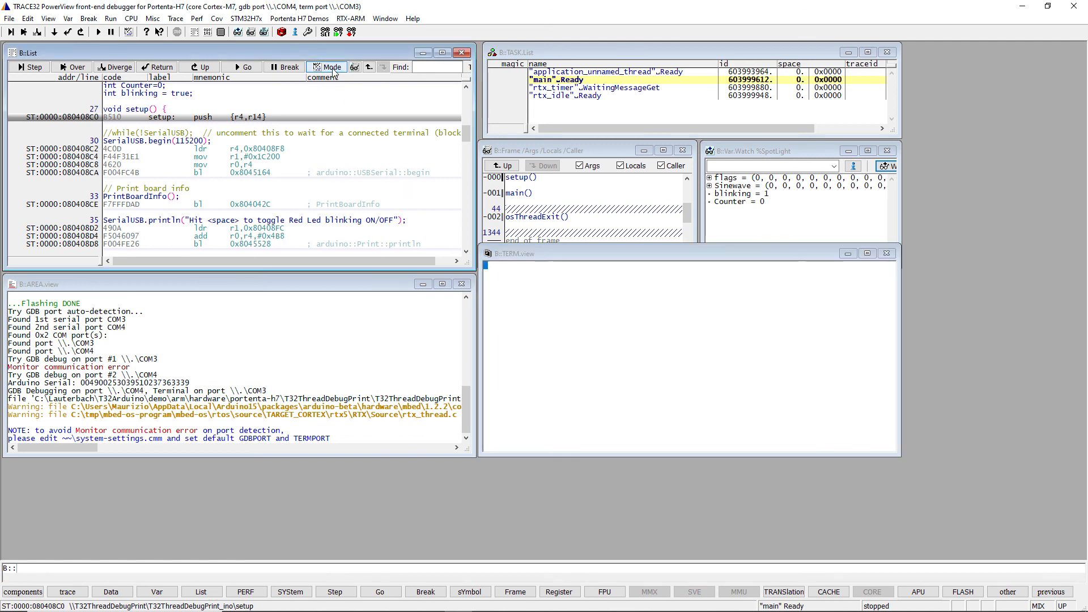
Switch to source-only view, step over serial initialisation, and step into PrintBoardInfo.
click(331, 67)
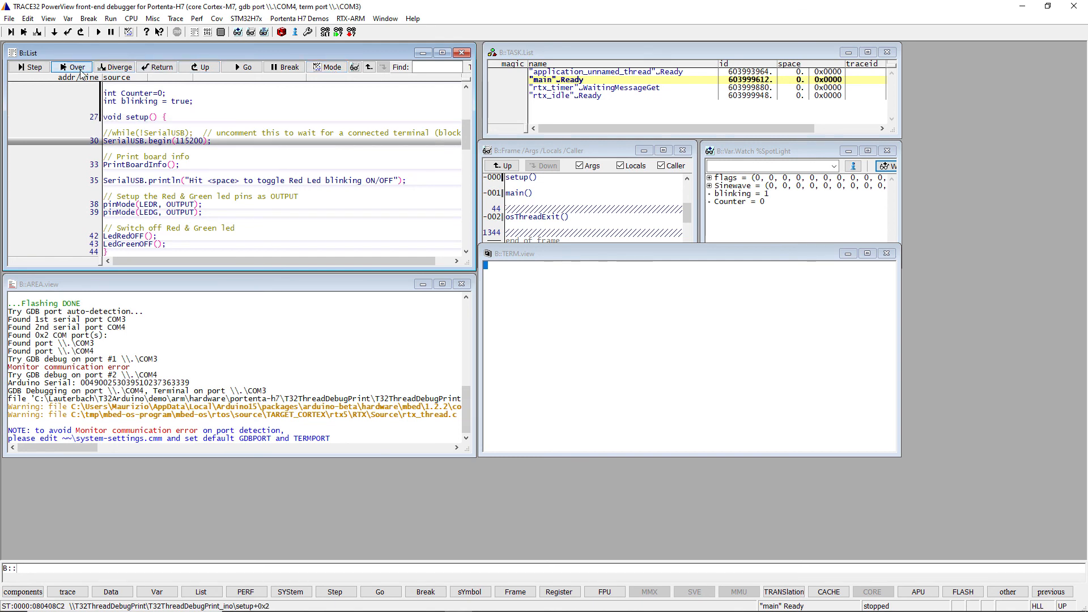
click(71, 67)
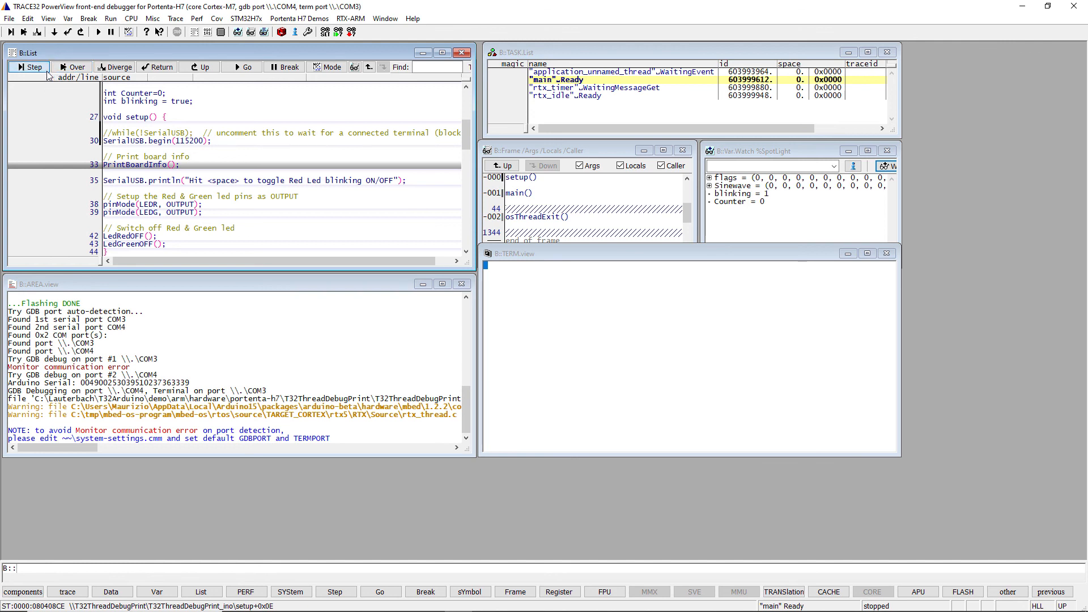
click(28, 67)
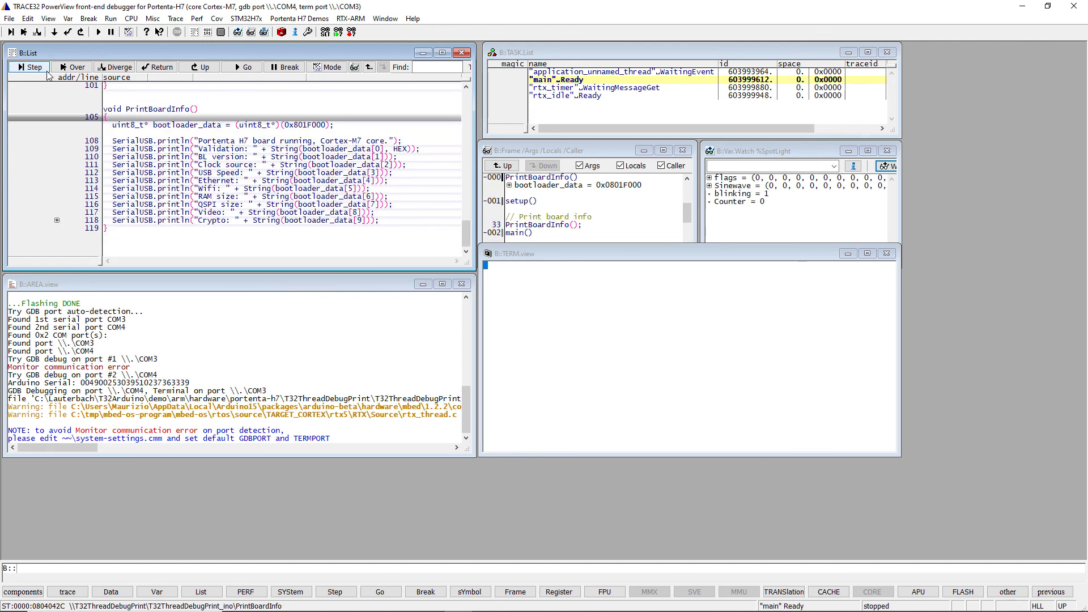
Step over the board info printlns (Validation, QSPI, Video, Crypto), then run freely.
click(72, 67)
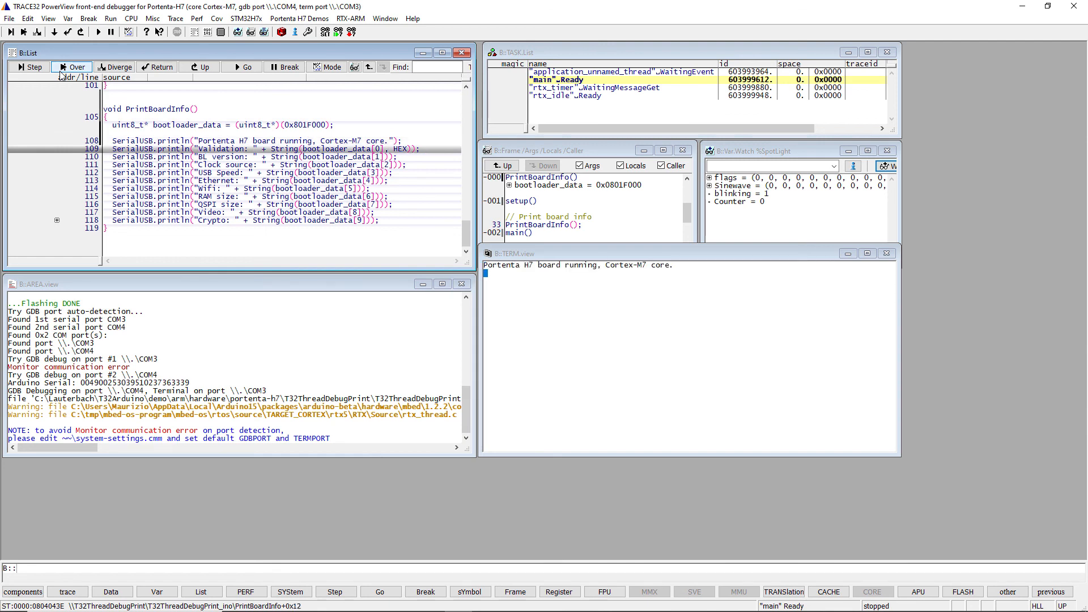
click(71, 67)
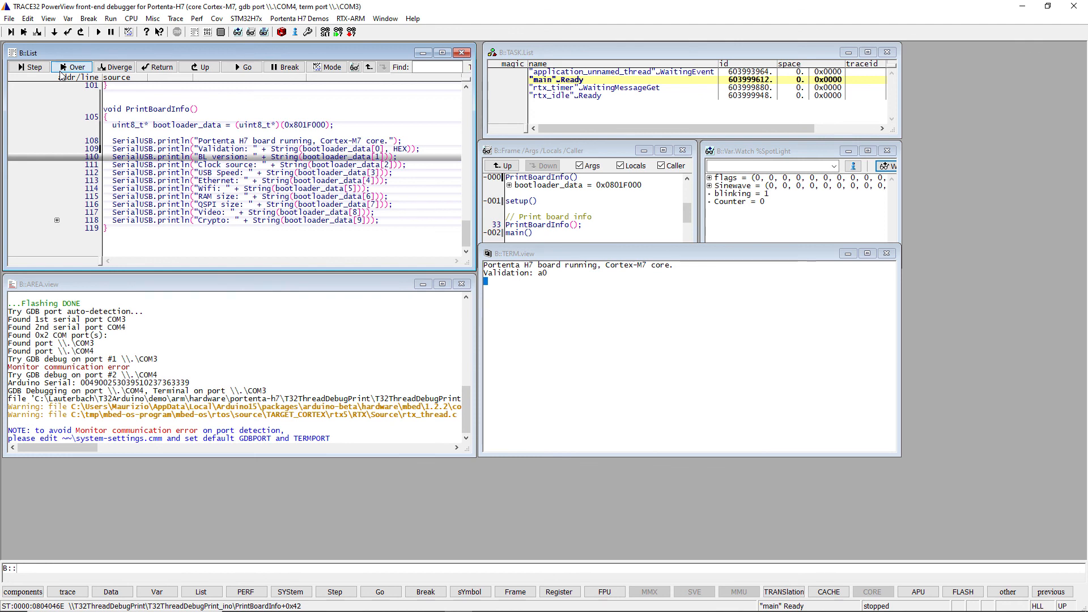
click(75, 67)
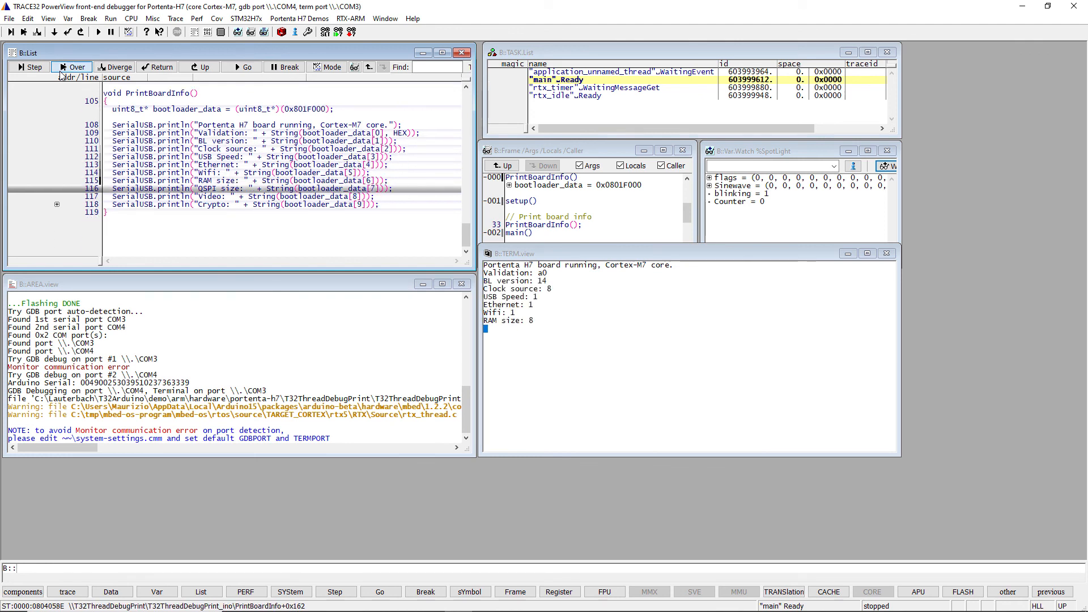
click(72, 67)
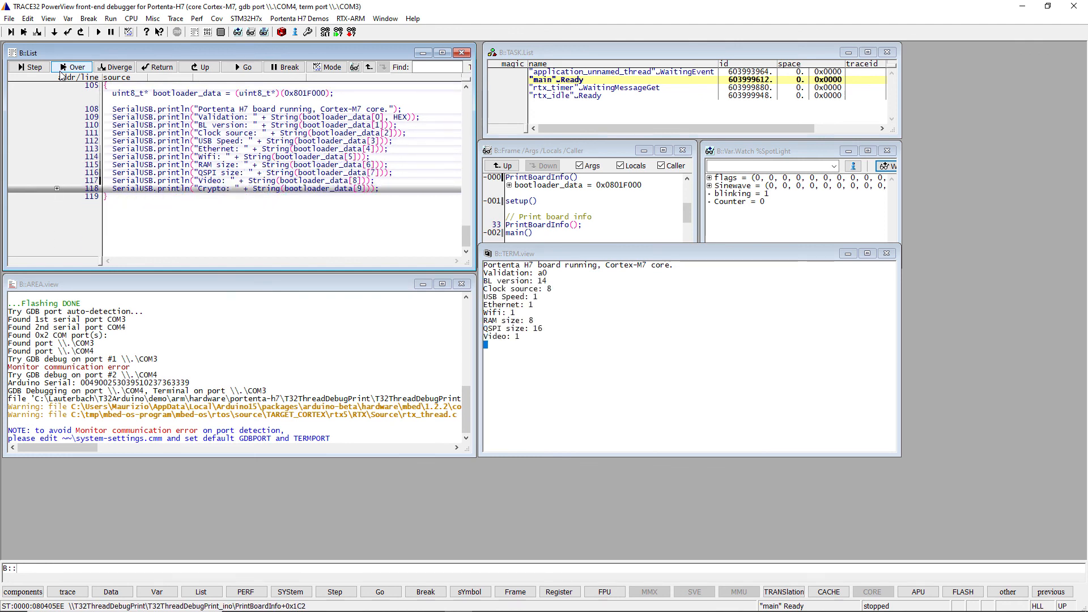
click(75, 66)
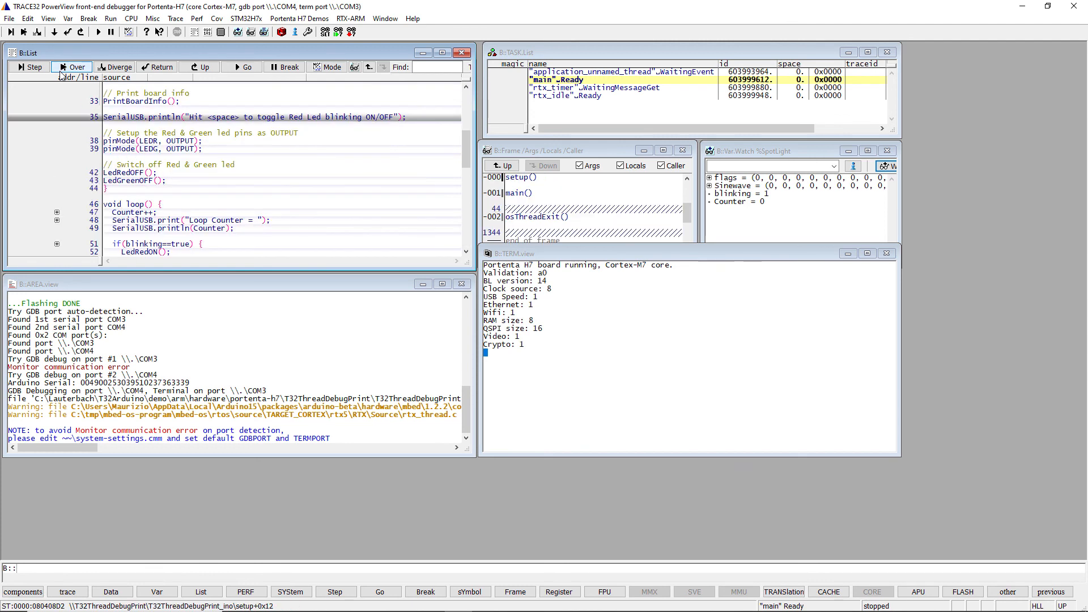
click(70, 67)
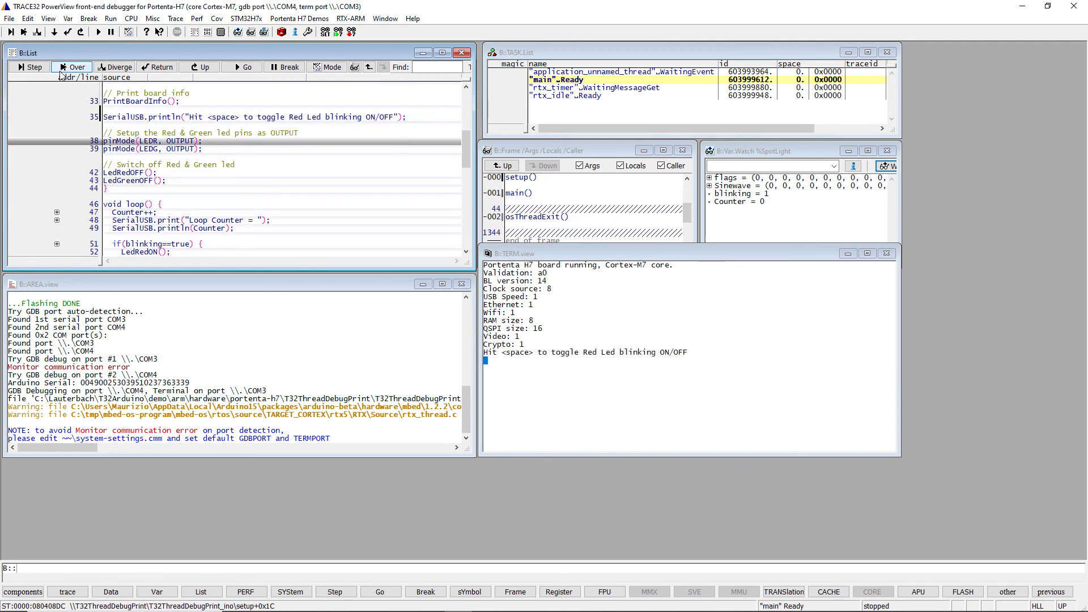
click(242, 67)
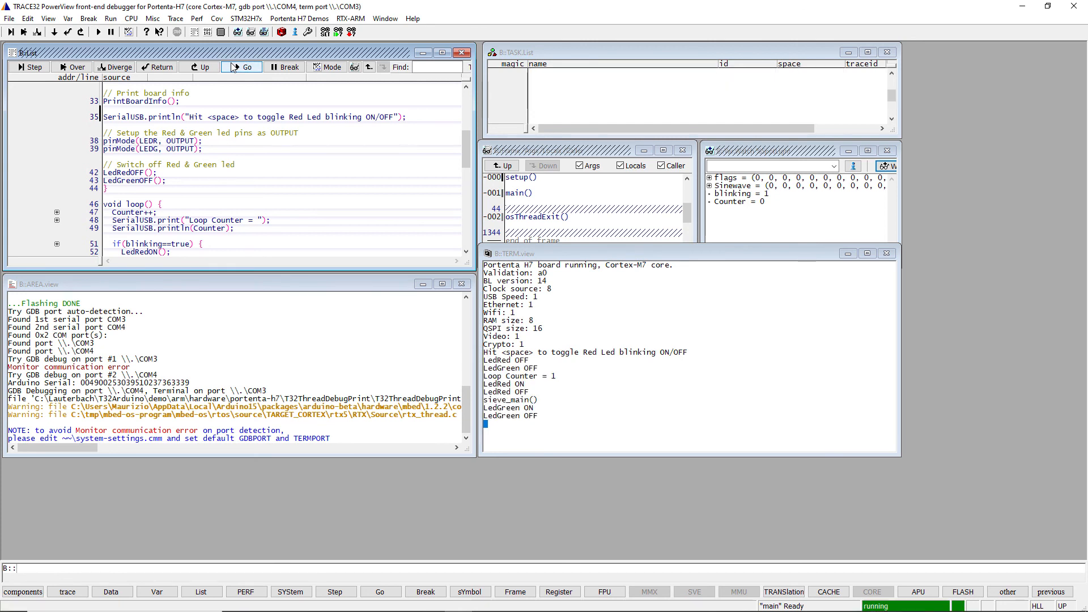